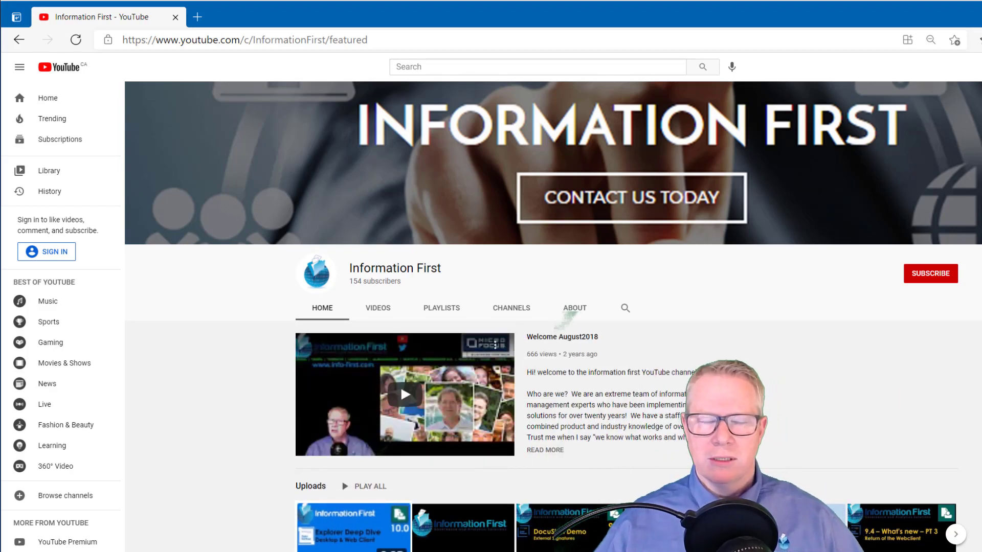
- Show the Information First channel's uploaded videos on its Videos tab
{"action": "left_click", "coordinate": [377, 307]}
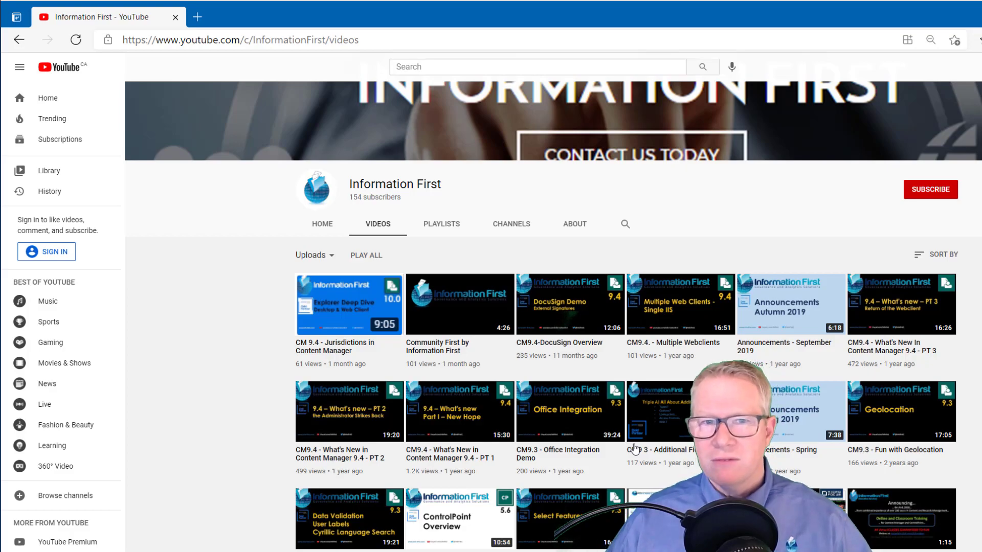
{"action": "mouse_move", "coordinate": [441, 224]}
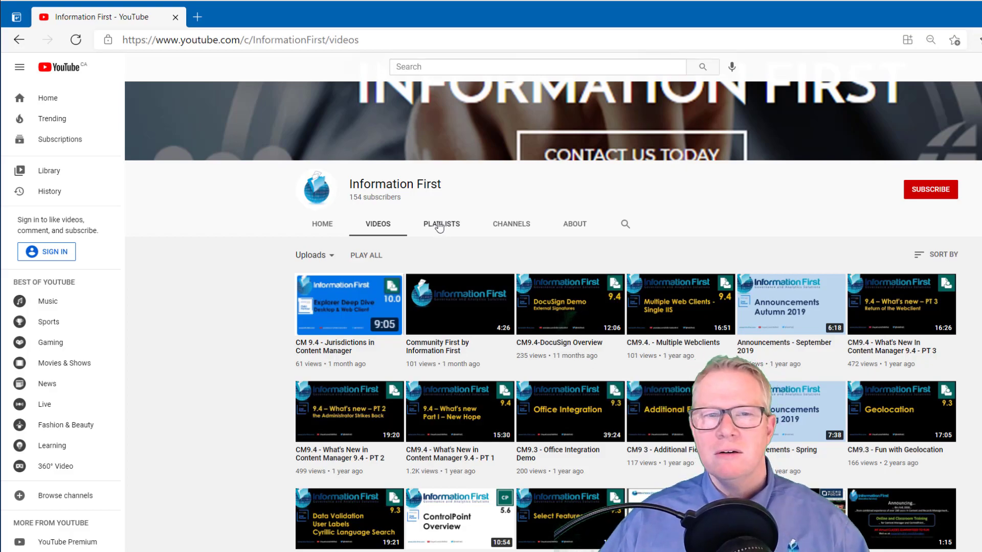
- Switch the channel page to Playlists, showing Content Manager 10 and Announcements
{"action": "left_click", "coordinate": [440, 224]}
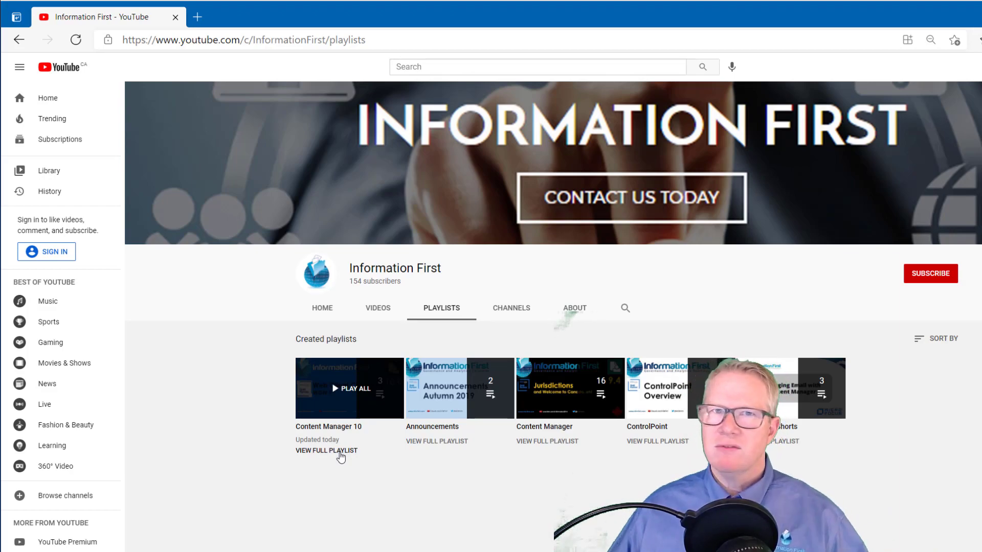
{"action": "mouse_move", "coordinate": [363, 407]}
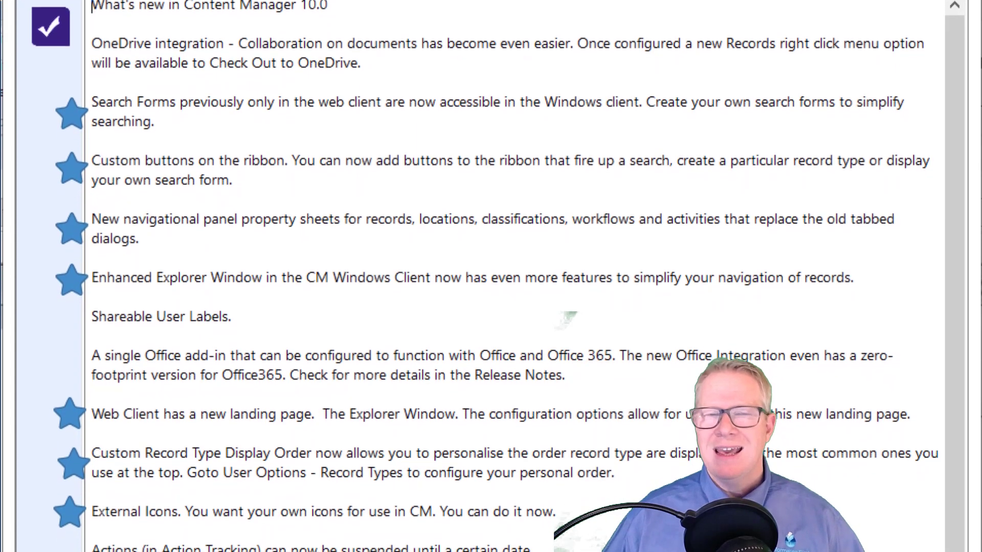
{"action": "scroll", "scroll_direction": "down", "scroll_amount": 3}
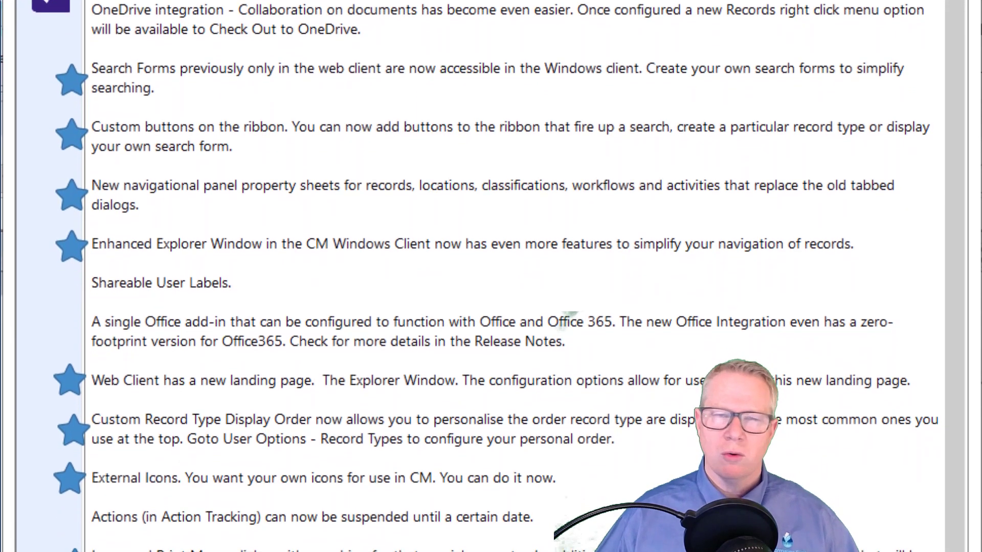
{"action": "scroll", "scroll_direction": "down", "scroll_amount": 3}
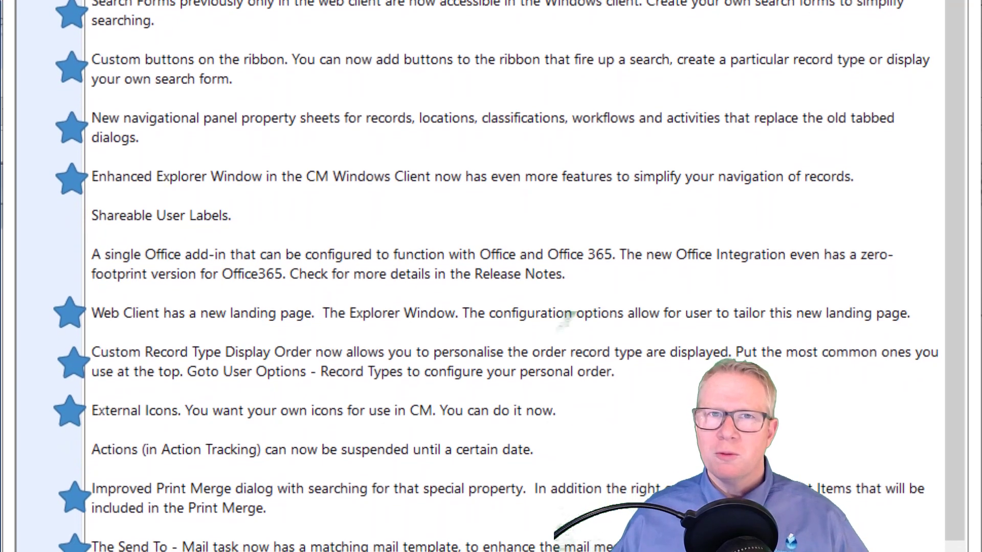
{"action": "scroll", "scroll_direction": "down", "scroll_amount": 3}
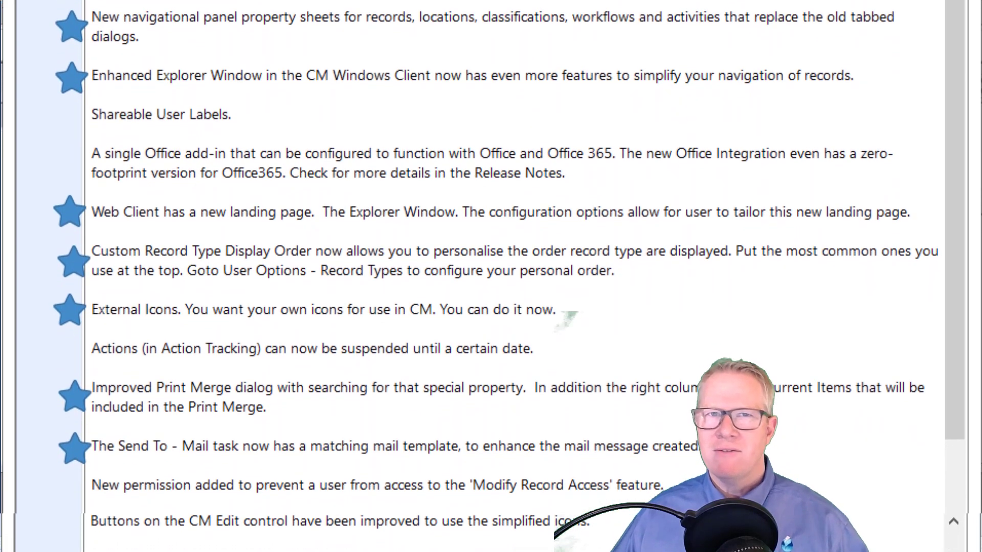
{"action": "scroll", "scroll_direction": "down", "scroll_amount": 3}
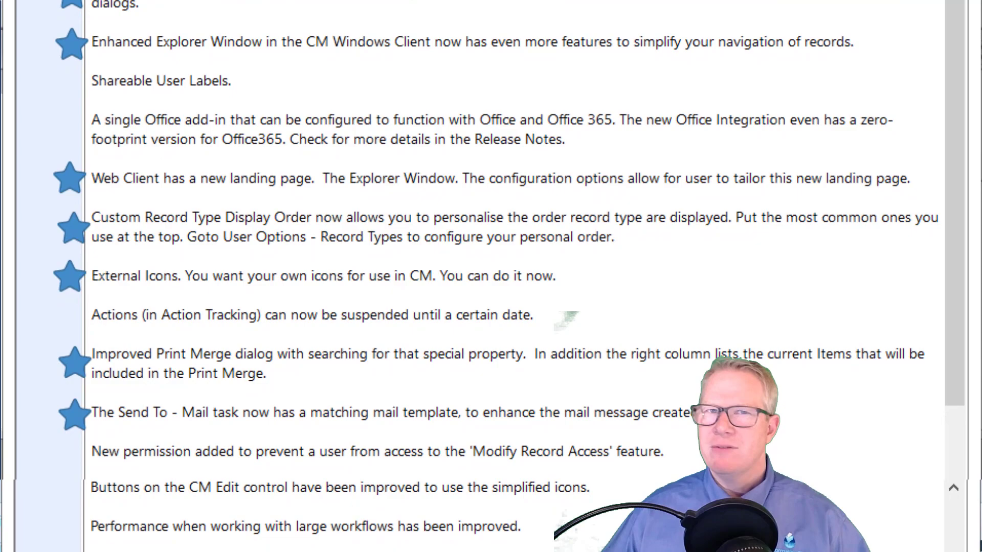
{"action": "scroll", "scroll_direction": "down", "scroll_amount": 3}
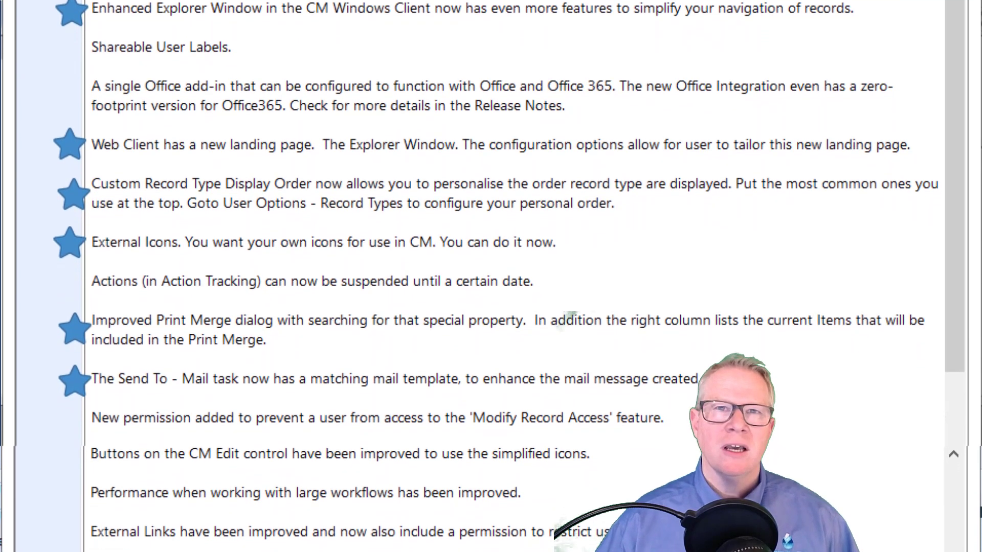
{"action": "scroll", "scroll_direction": "down", "scroll_amount": 3}
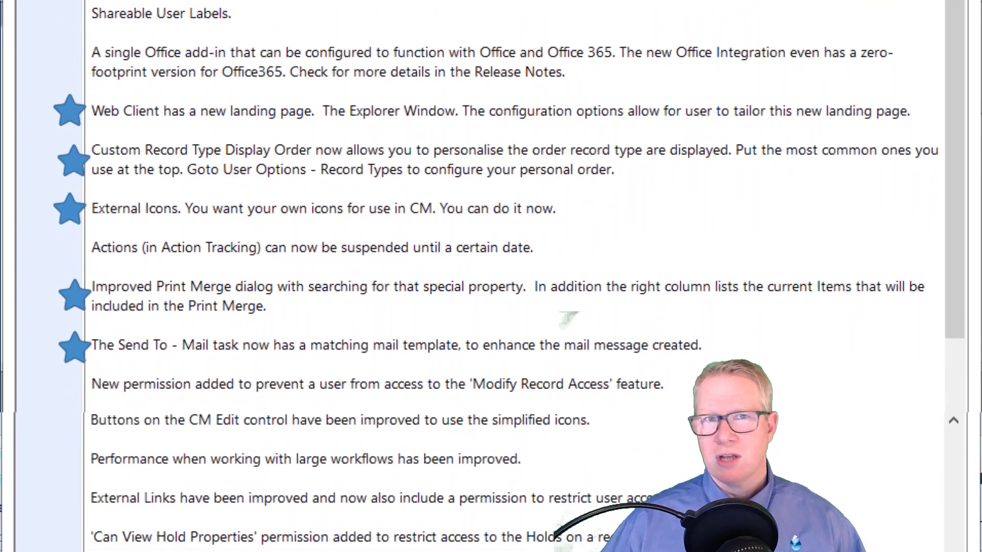
{"action": "scroll", "scroll_direction": "down", "scroll_amount": 3}
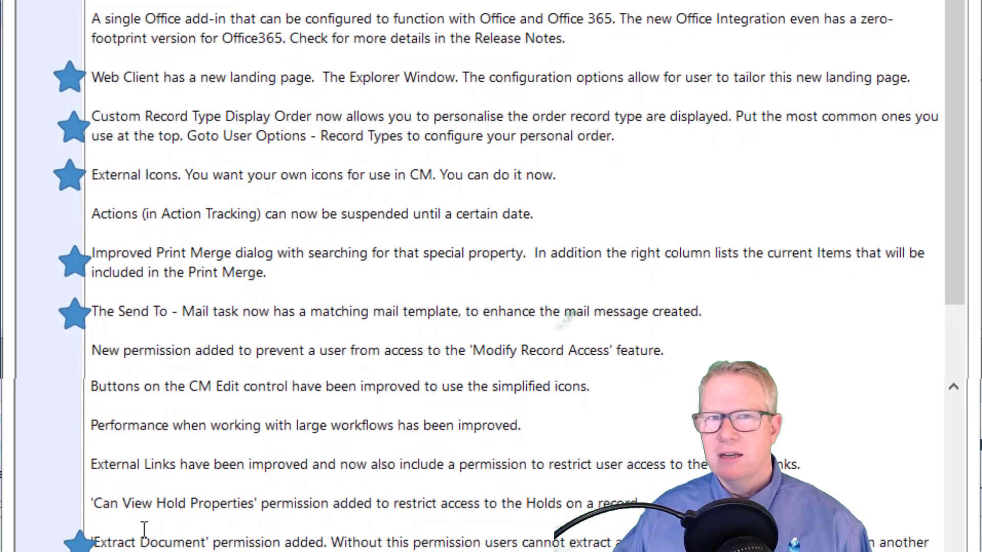
{"action": "scroll", "scroll_direction": "down", "scroll_amount": 3}
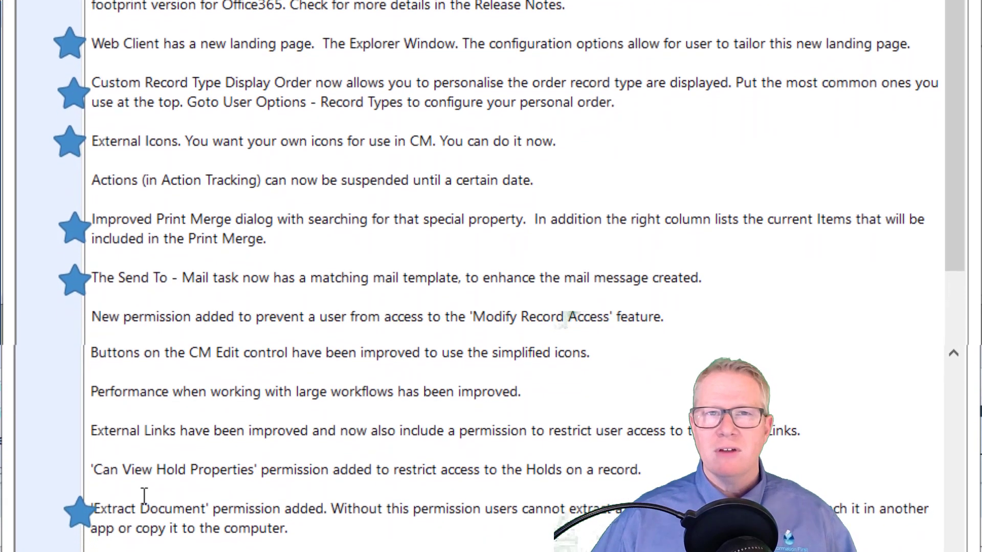
{"action": "scroll", "scroll_direction": "down", "scroll_amount": 3}
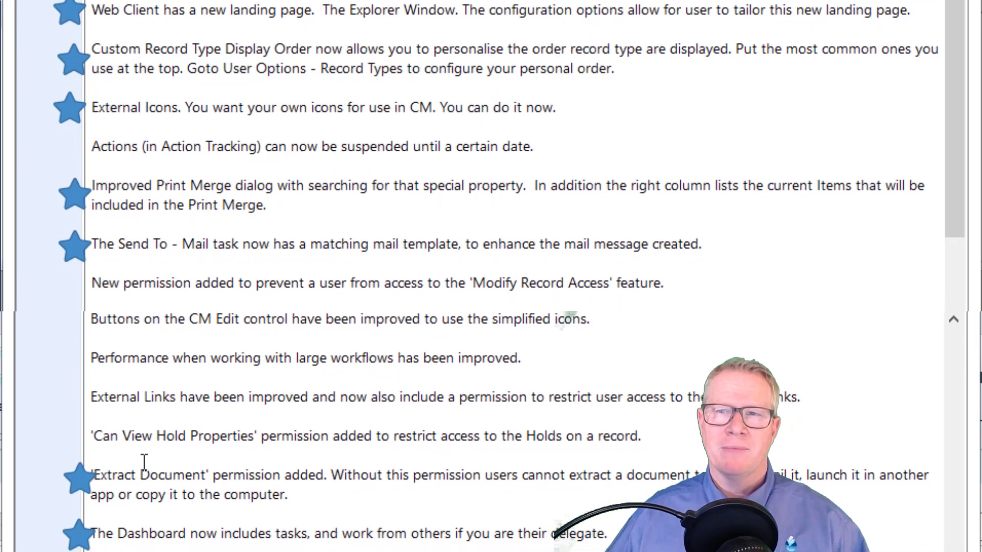
{"action": "scroll", "scroll_direction": "down", "scroll_amount": 3}
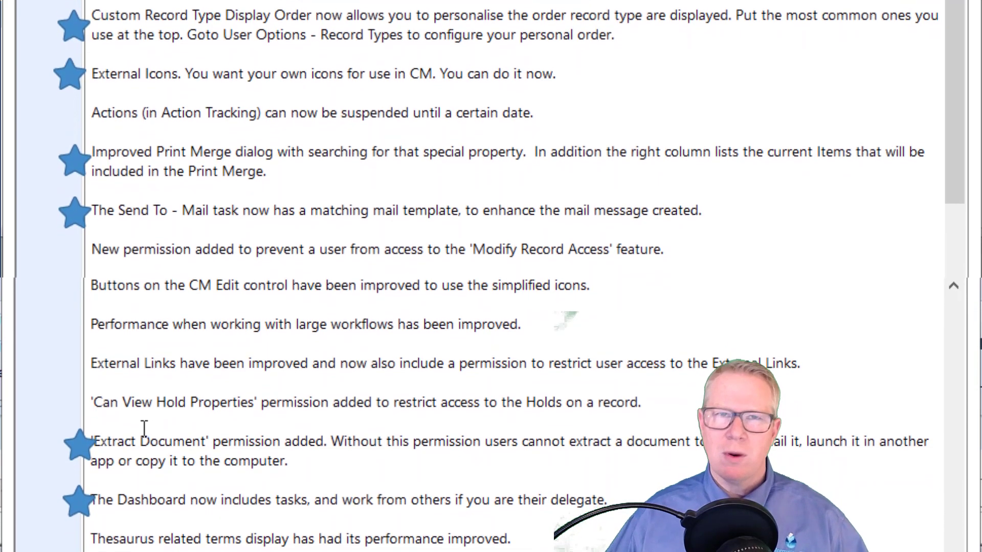
{"action": "scroll", "scroll_direction": "down", "scroll_amount": 3}
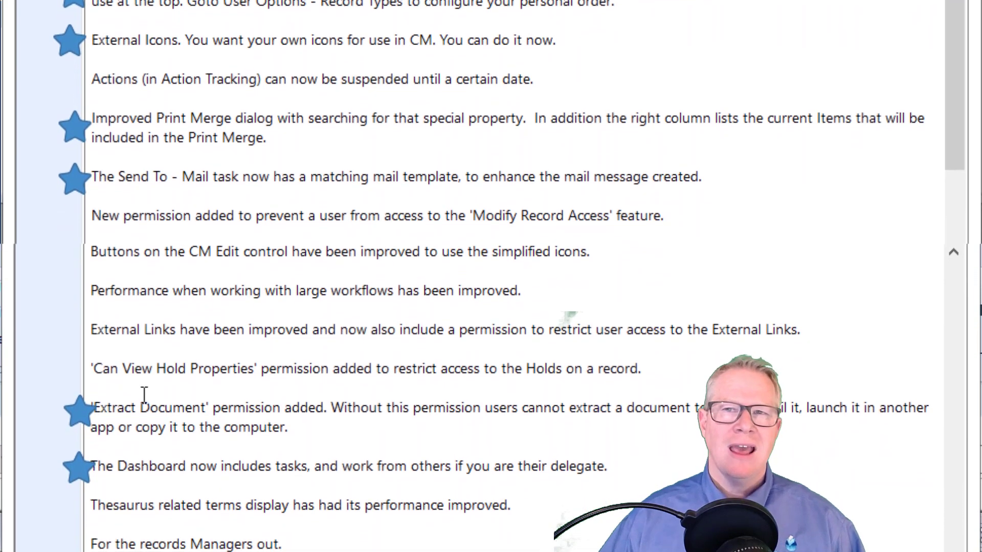
{"action": "scroll", "scroll_direction": "down", "scroll_amount": 3}
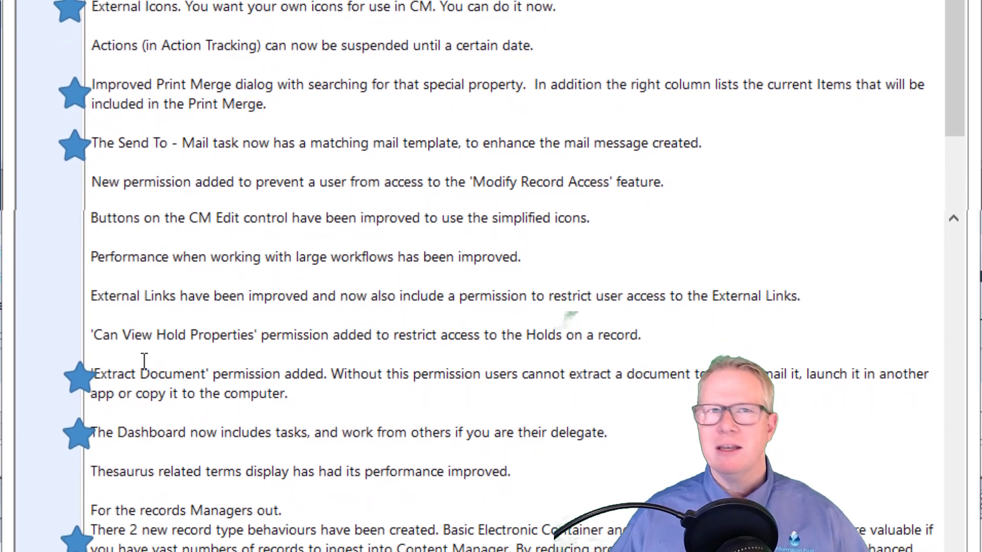
{"action": "scroll", "scroll_direction": "down", "scroll_amount": 3}
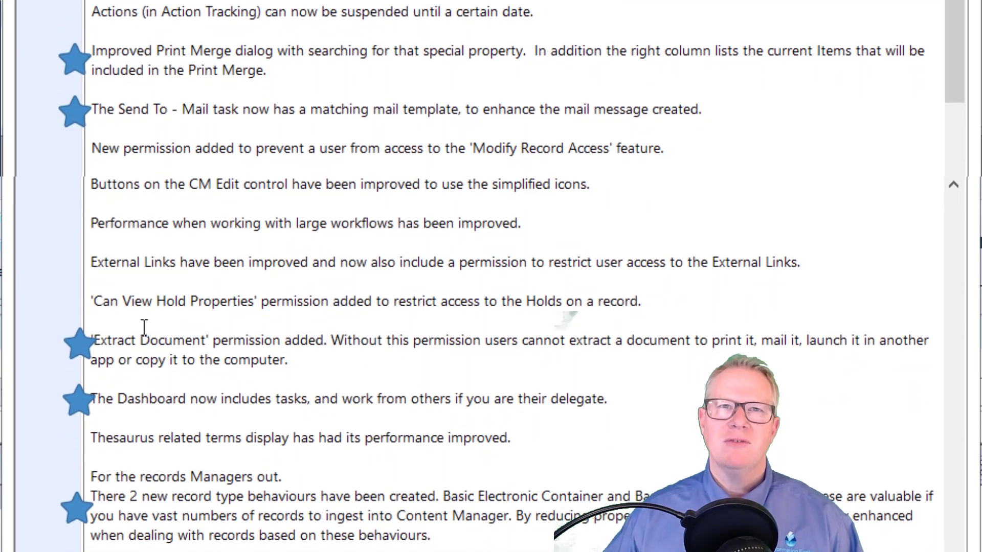
{"action": "scroll", "scroll_direction": "down", "scroll_amount": 3}
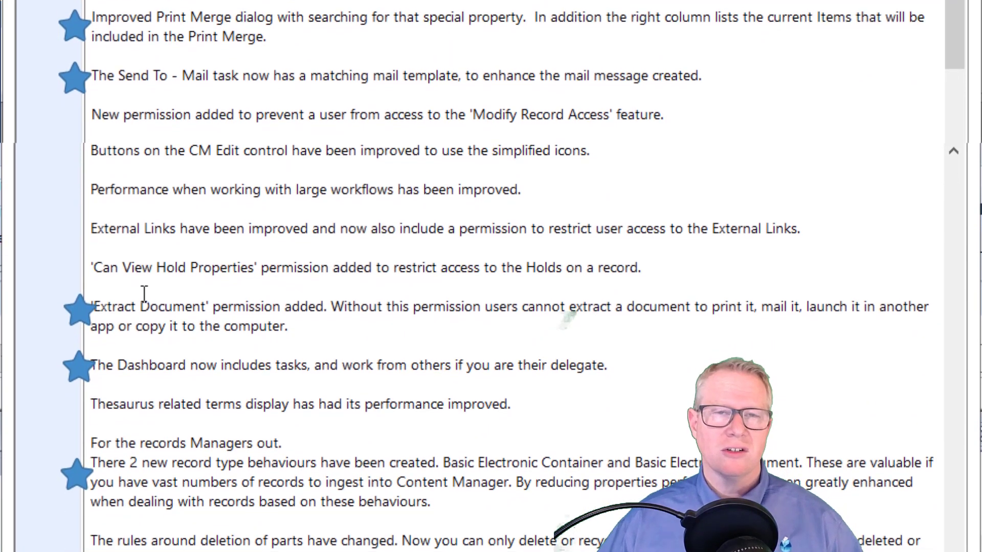
{"action": "scroll", "scroll_direction": "down", "scroll_amount": 3}
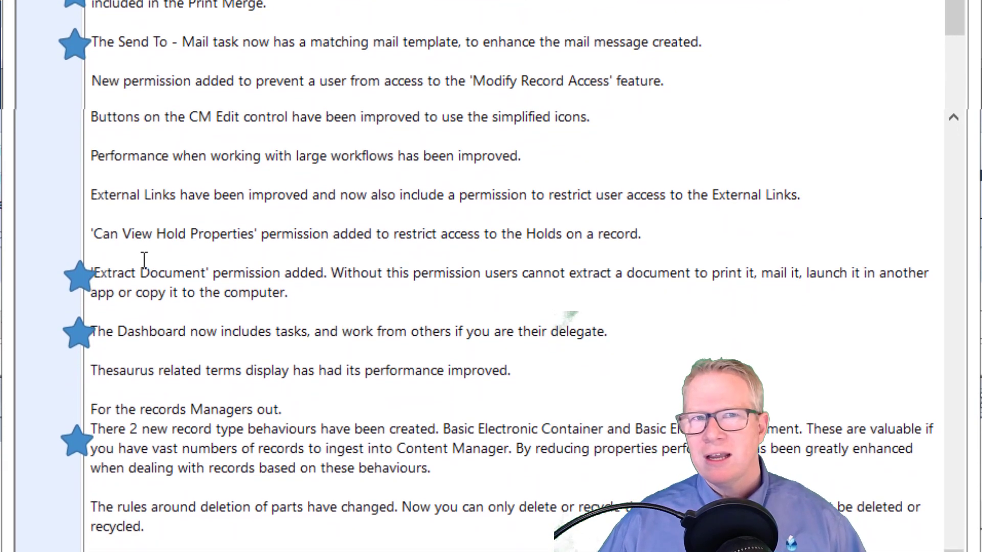
{"action": "scroll", "scroll_direction": "down", "scroll_amount": 3}
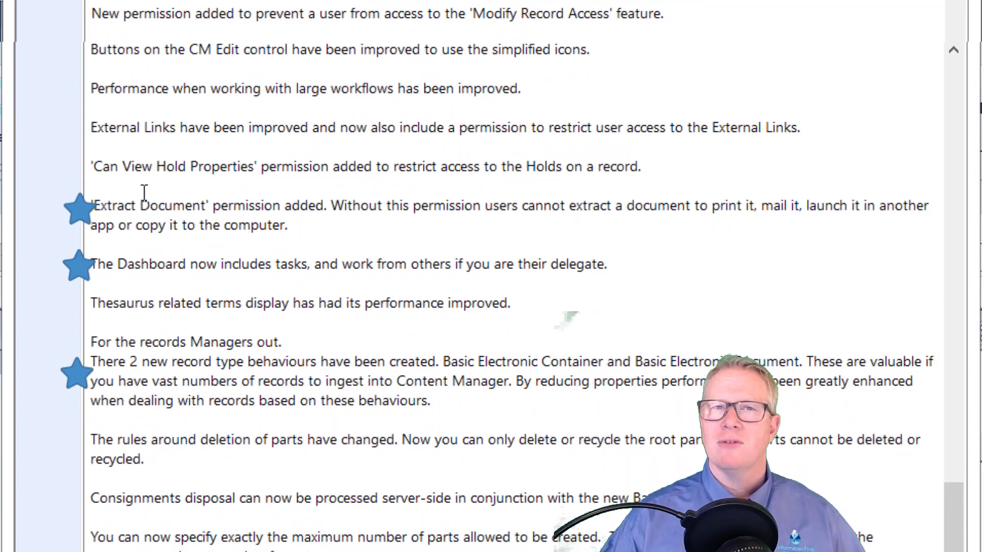
{"action": "scroll", "scroll_direction": "down", "scroll_amount": 3}
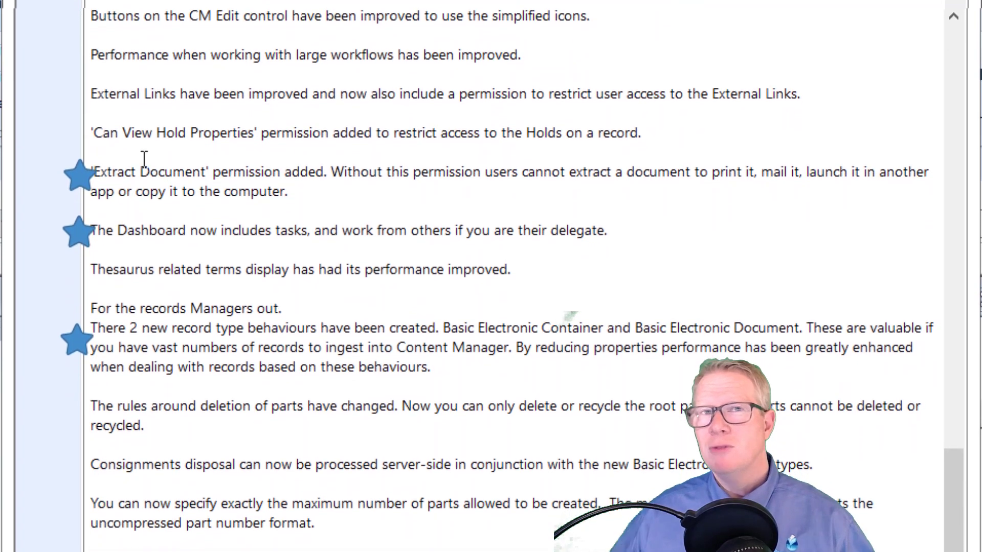
{"action": "scroll", "scroll_direction": "down", "scroll_amount": 3}
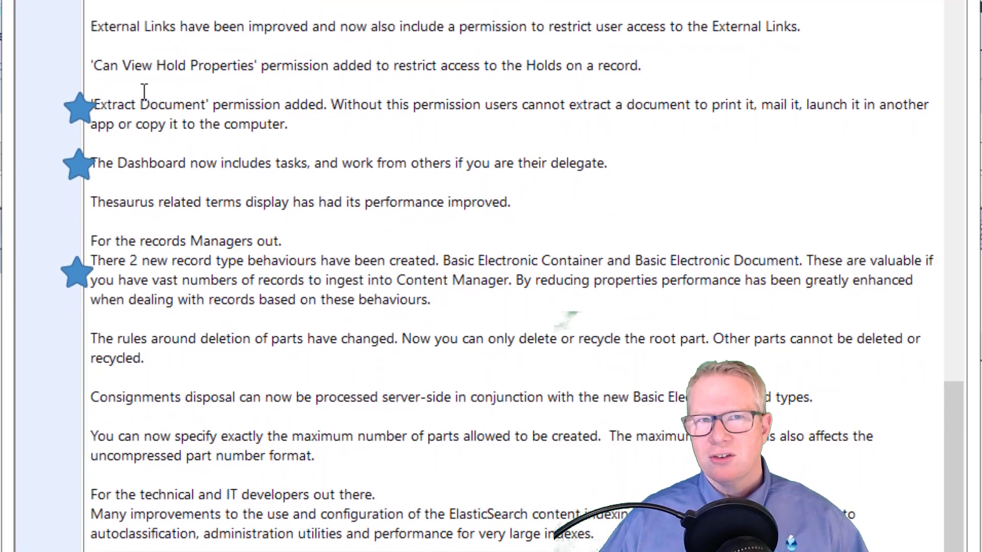
{"action": "scroll", "scroll_direction": "down", "scroll_amount": 3}
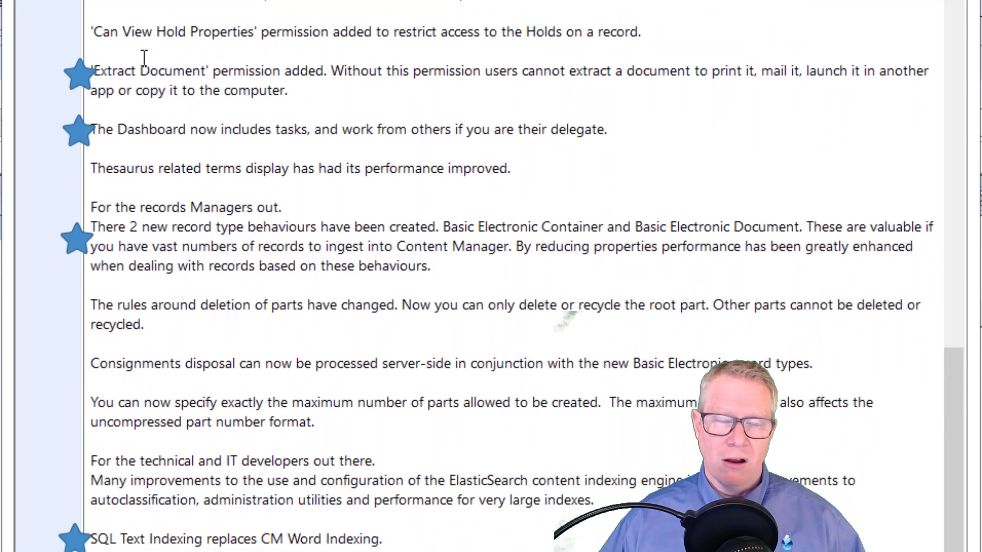
{"action": "scroll", "scroll_direction": "down", "scroll_amount": 3}
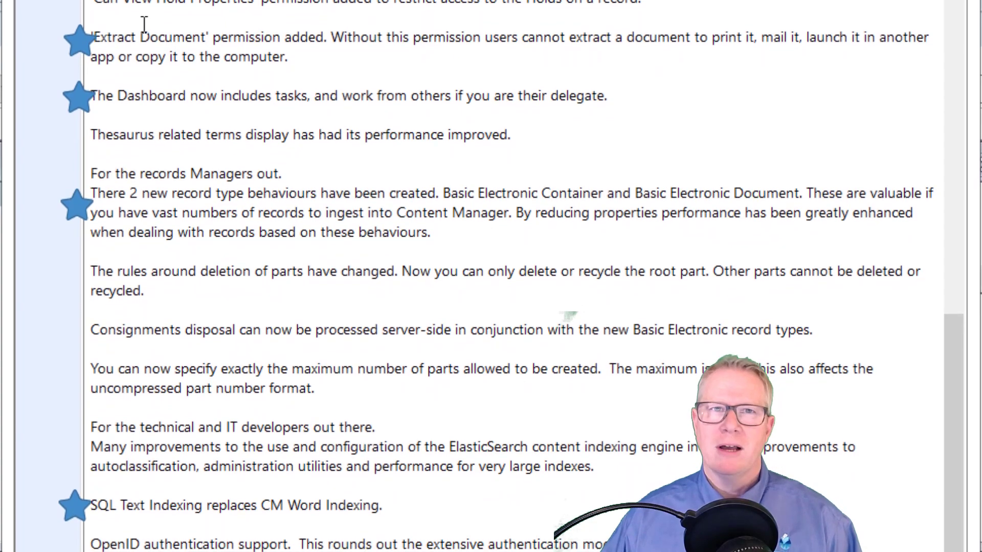
{"action": "scroll", "scroll_direction": "down", "scroll_amount": 3}
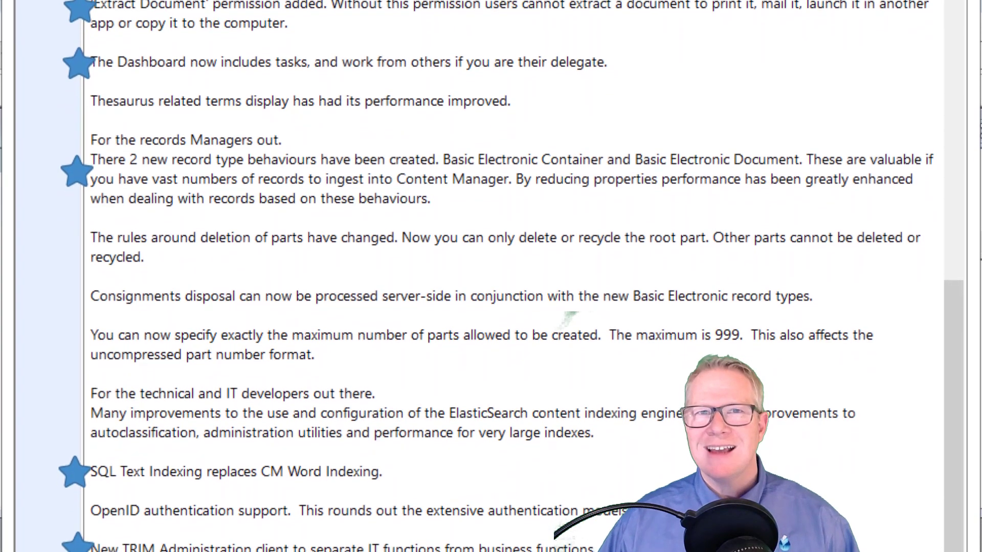
{"action": "scroll", "scroll_direction": "down", "scroll_amount": 3}
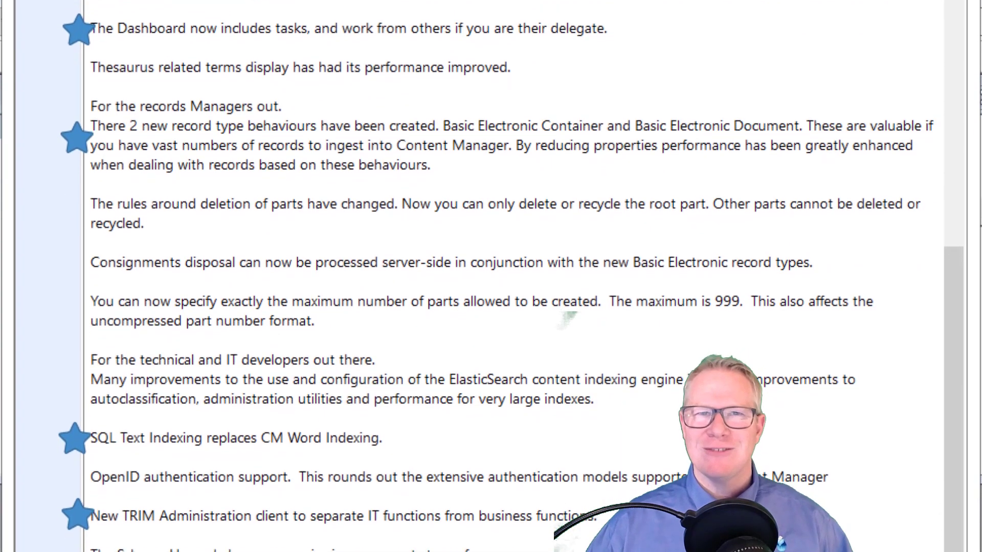
{"action": "scroll", "scroll_direction": "down", "scroll_amount": 3}
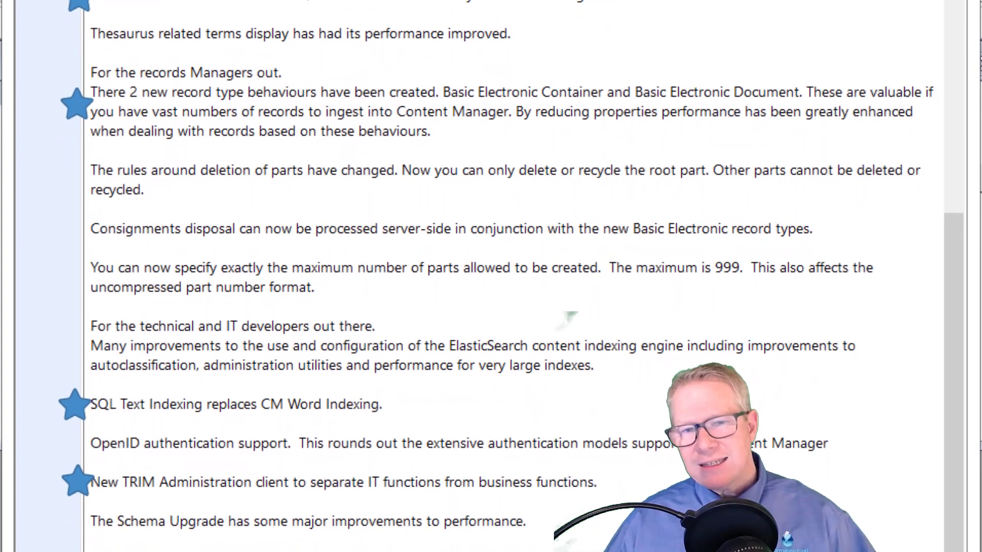
{"action": "scroll", "scroll_direction": "down", "scroll_amount": 3}
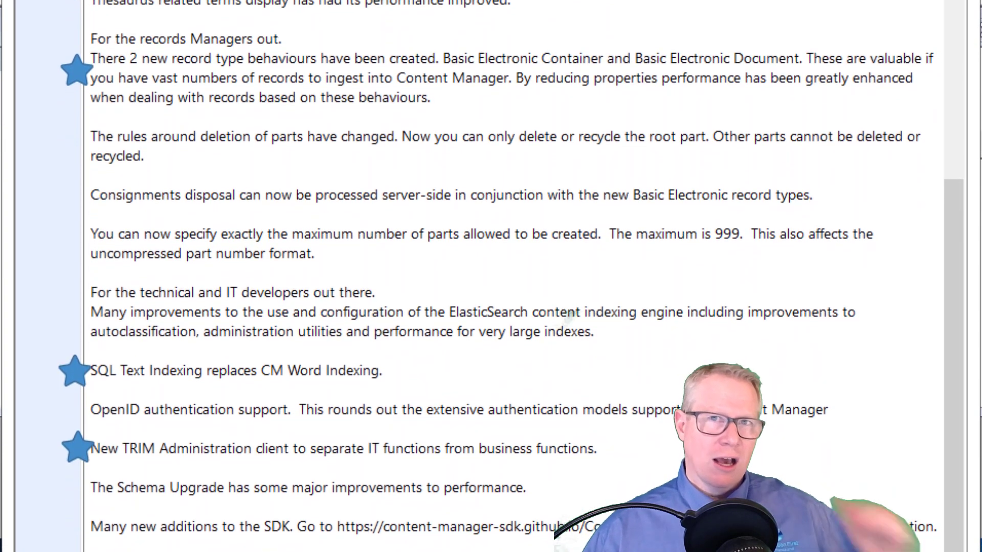
{"action": "scroll", "scroll_direction": "down", "scroll_amount": 3}
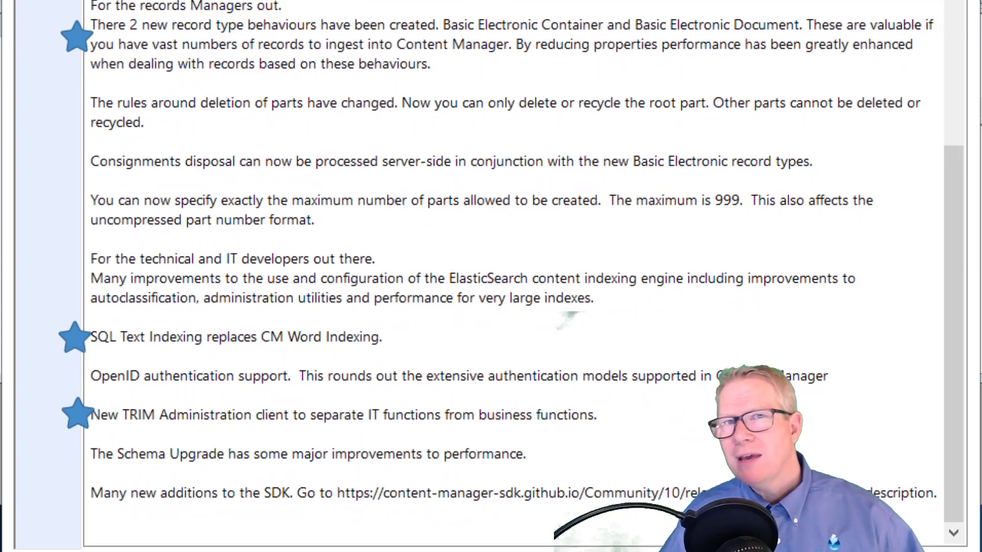
{"action": "scroll", "scroll_direction": "down", "scroll_amount": 3}
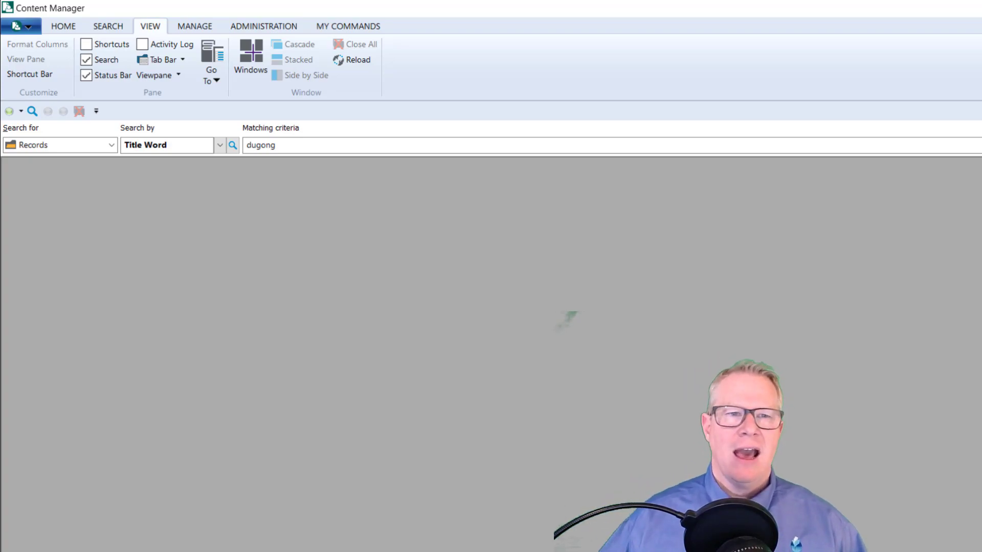
{"action": "mouse_move", "coordinate": [605, 86]}
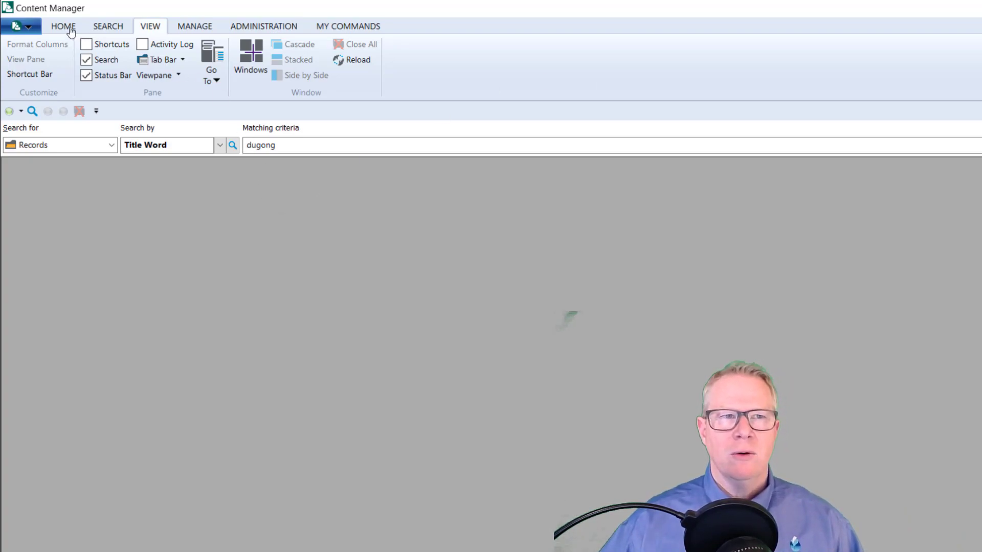
- Open a new, empty Records explorer window from the Home tab
{"action": "left_click", "coordinate": [62, 25]}
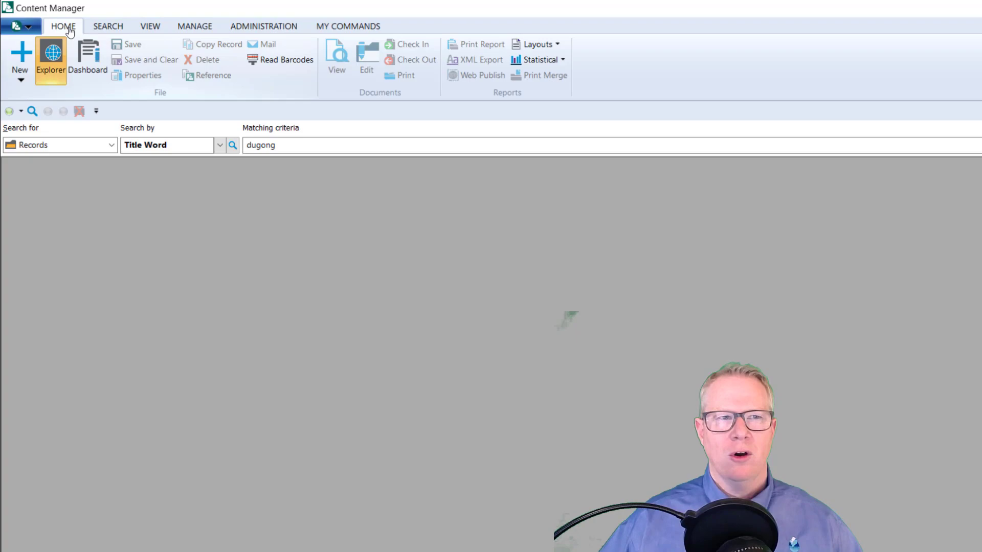
{"action": "left_click", "coordinate": [232, 145]}
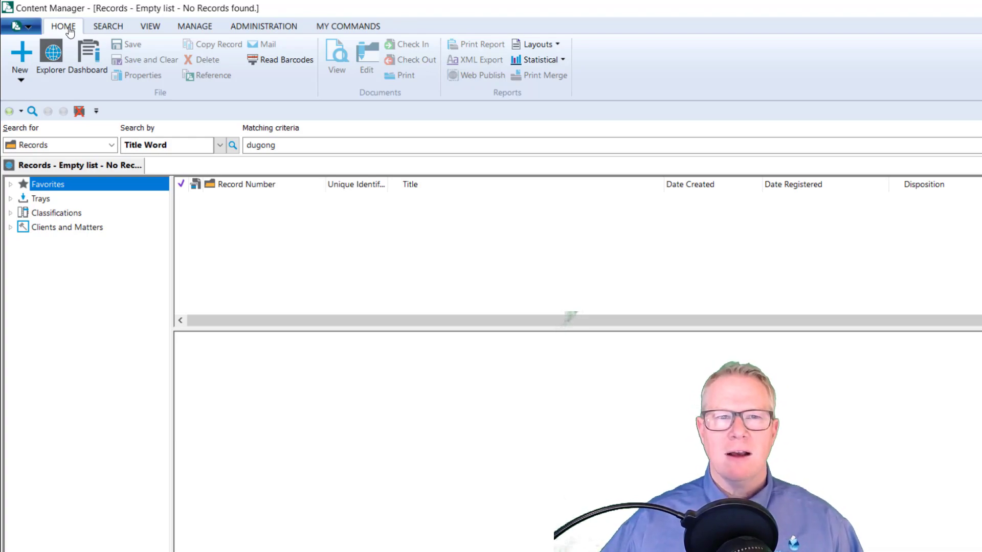
- Search title word 'dugong' and tag records G97/307, G97/502 and G97/770
{"action": "left_click", "coordinate": [232, 145]}
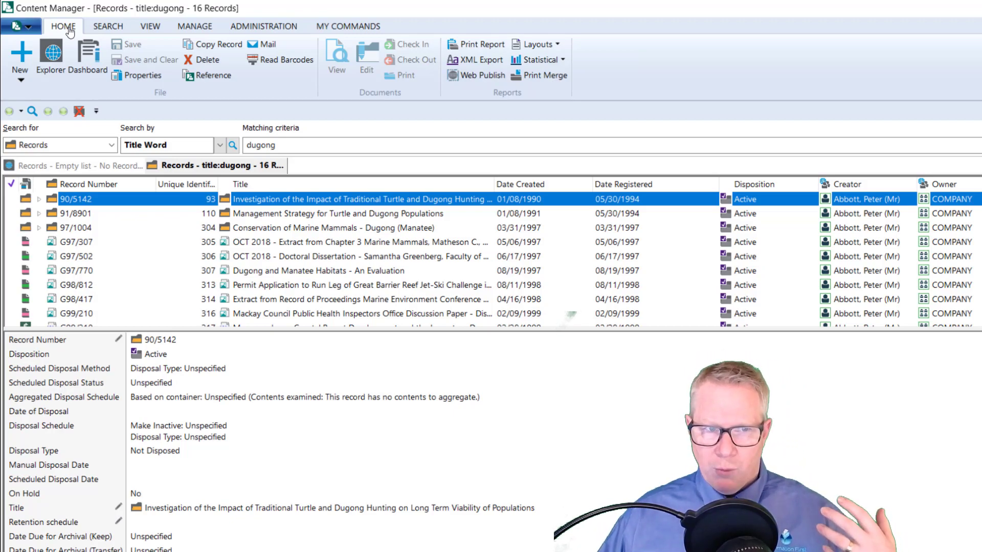
{"action": "left_click", "coordinate": [362, 242]}
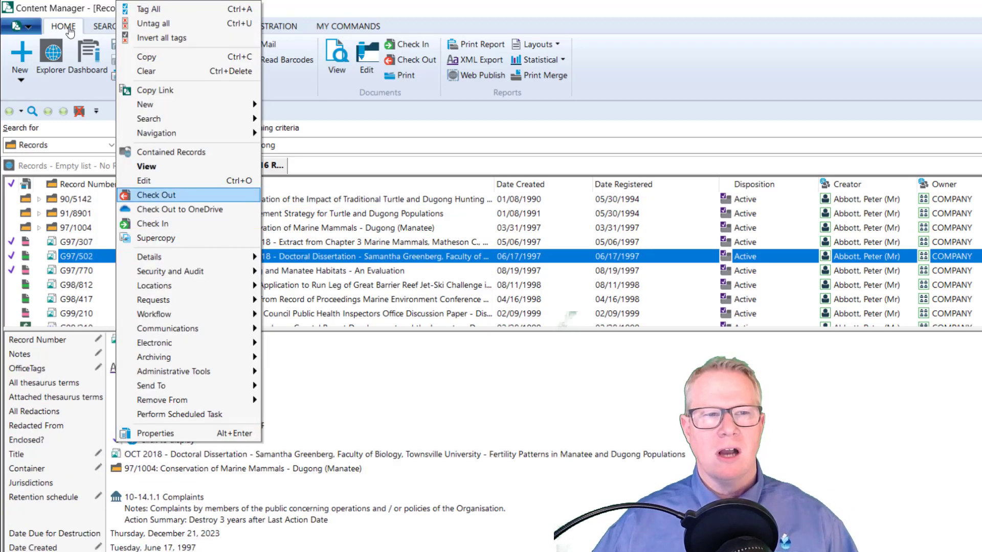
{"action": "mouse_move", "coordinate": [154, 89]}
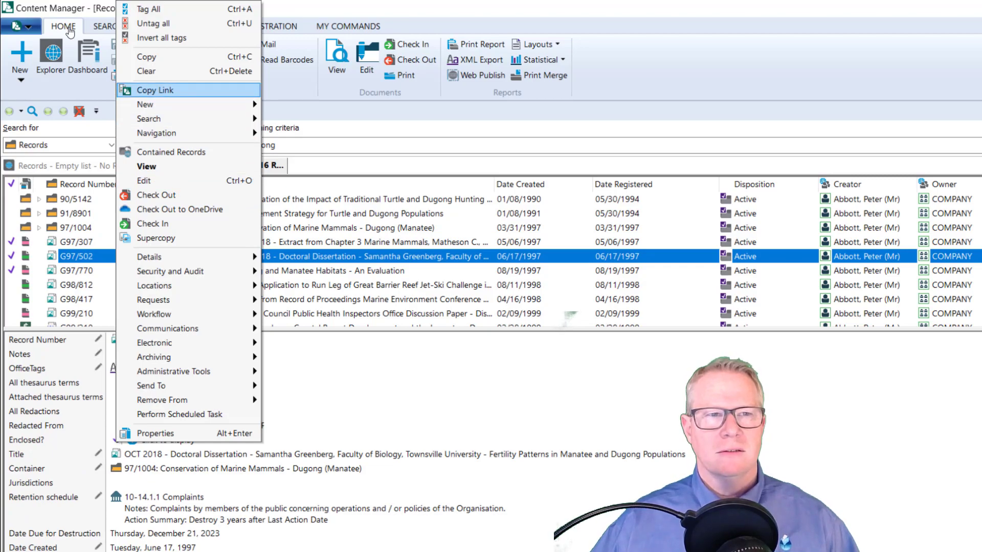
{"action": "mouse_move", "coordinate": [146, 56]}
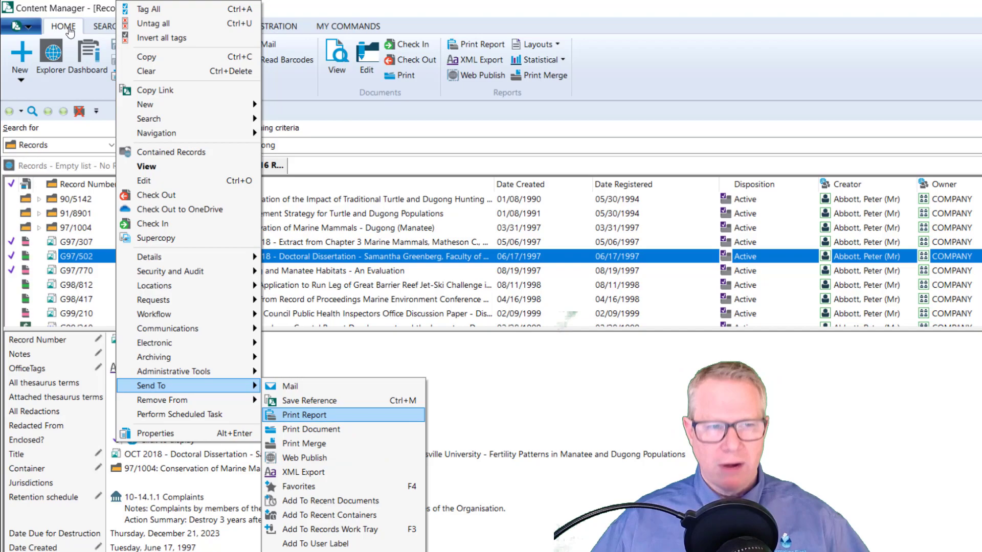
- Send all tagged rows to a Print Merge with Microsoft Word output
{"action": "left_click", "coordinate": [304, 443]}
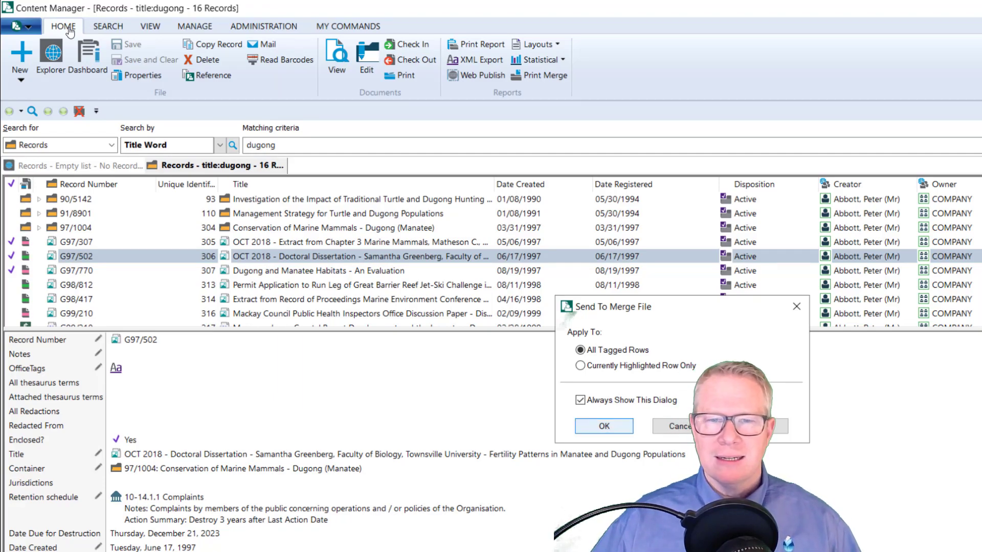
{"action": "left_click", "coordinate": [603, 426]}
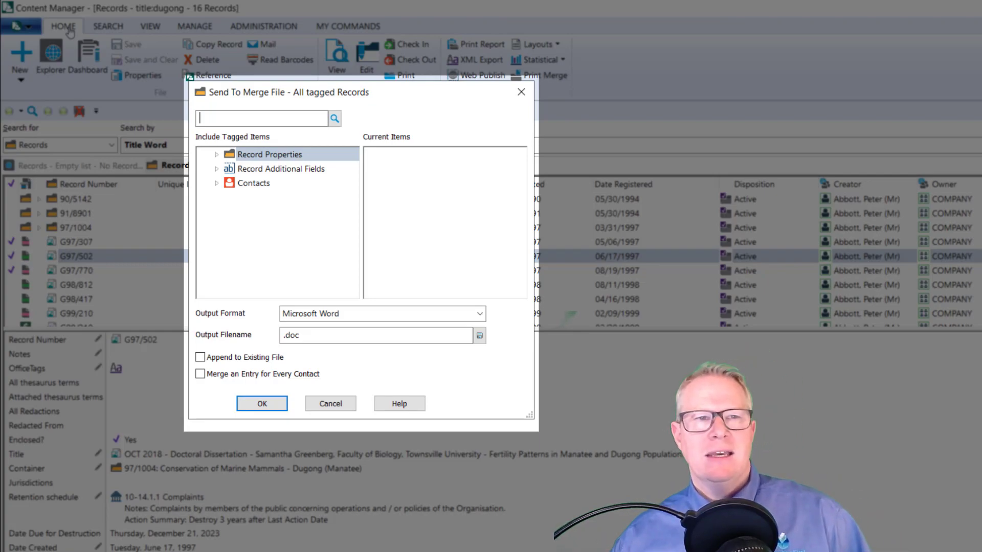
- Add Classification Expanded Number and Classification Name as merge fields
{"action": "left_click", "coordinate": [216, 154]}
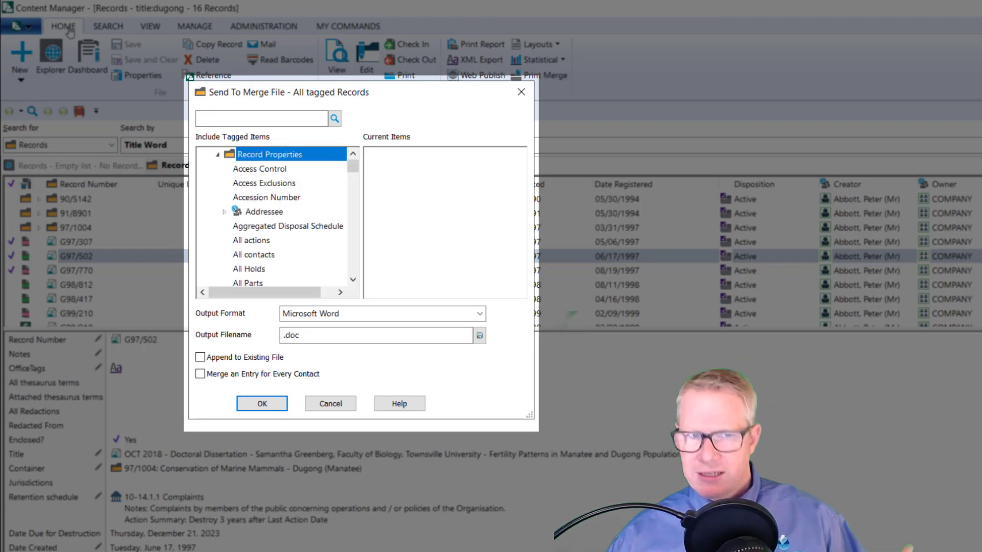
{"action": "scroll", "scroll_direction": "down", "scroll_amount": 3}
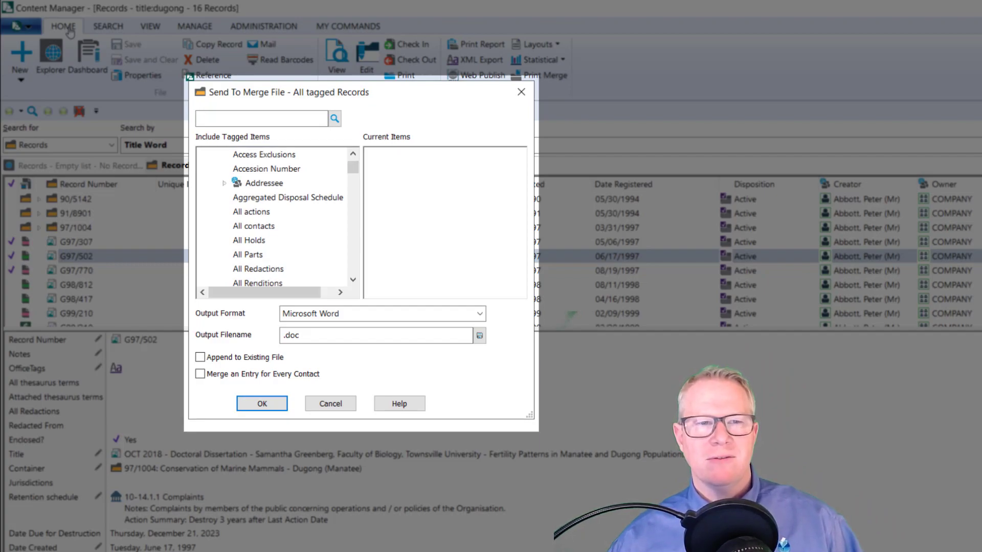
{"action": "scroll", "scroll_direction": "down", "scroll_amount": 3}
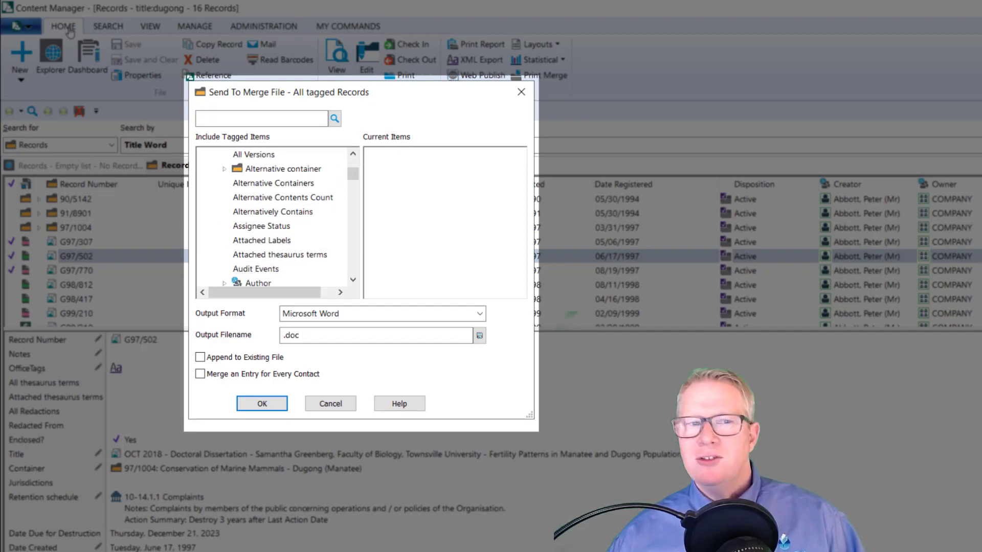
{"action": "scroll", "scroll_direction": "down", "scroll_amount": 3}
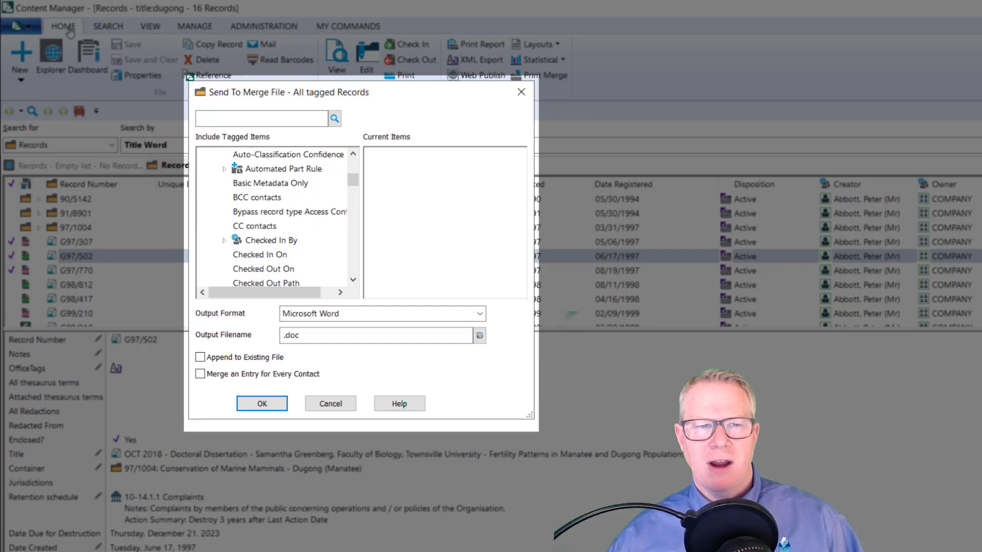
{"action": "scroll", "scroll_direction": "down", "scroll_amount": 3}
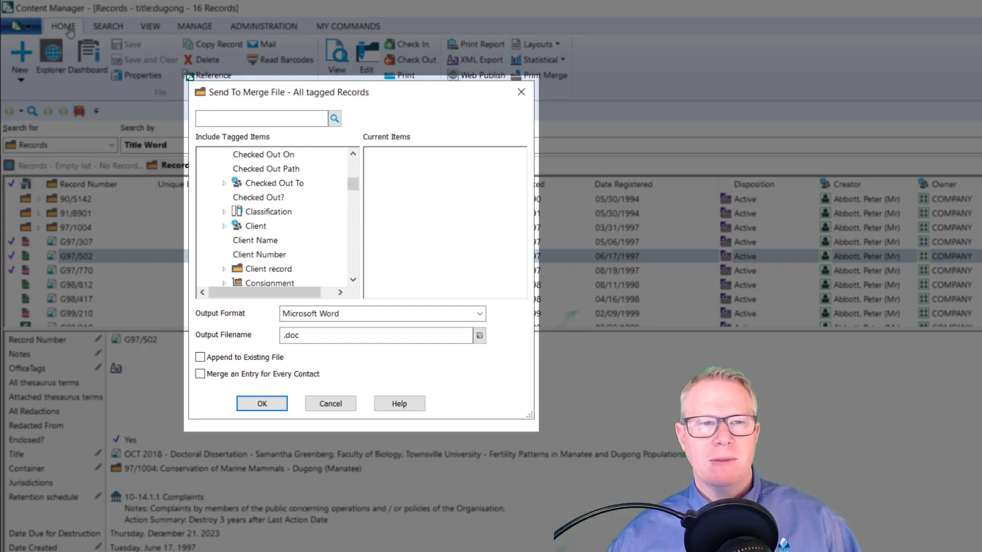
{"action": "left_click", "coordinate": [224, 212]}
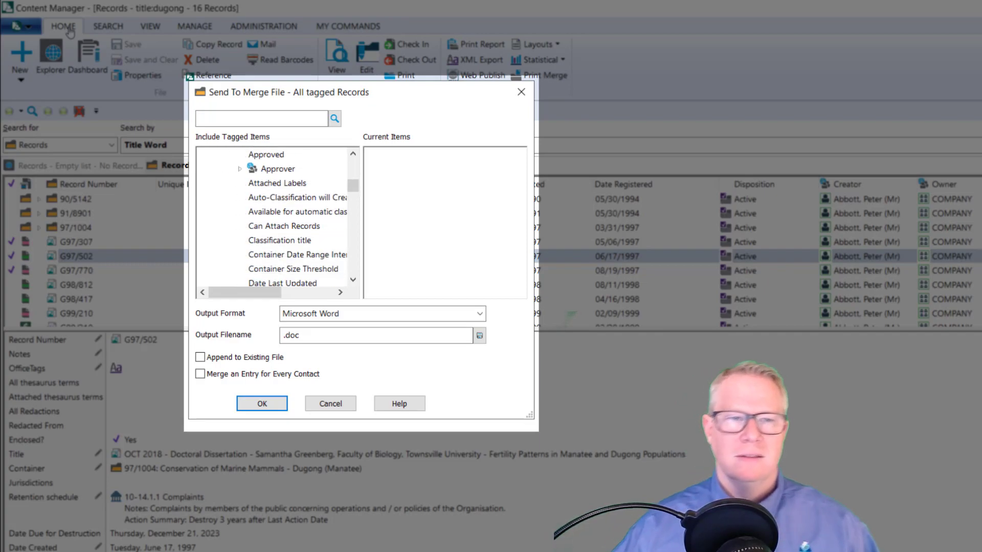
{"action": "scroll", "scroll_direction": "down", "scroll_amount": 3}
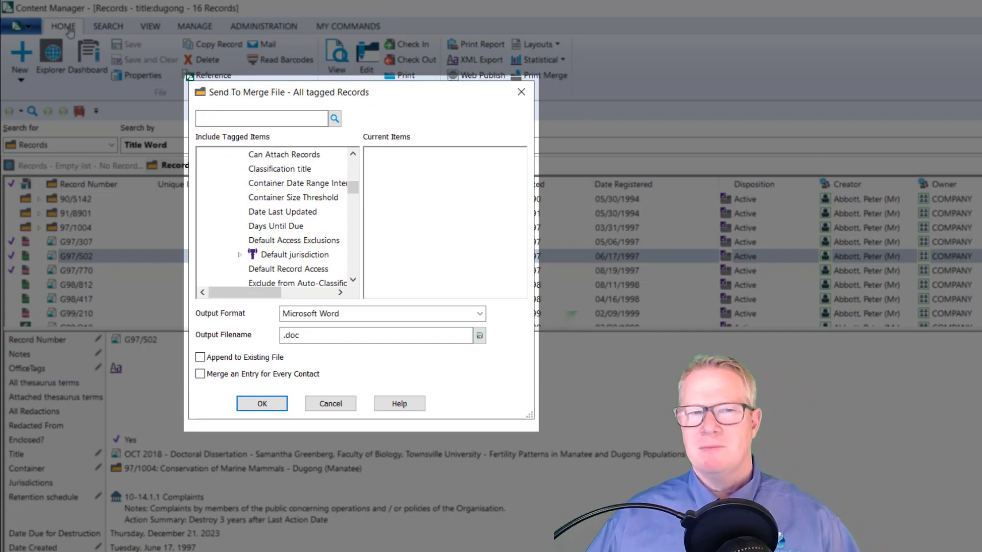
{"action": "scroll", "scroll_direction": "down", "scroll_amount": 3}
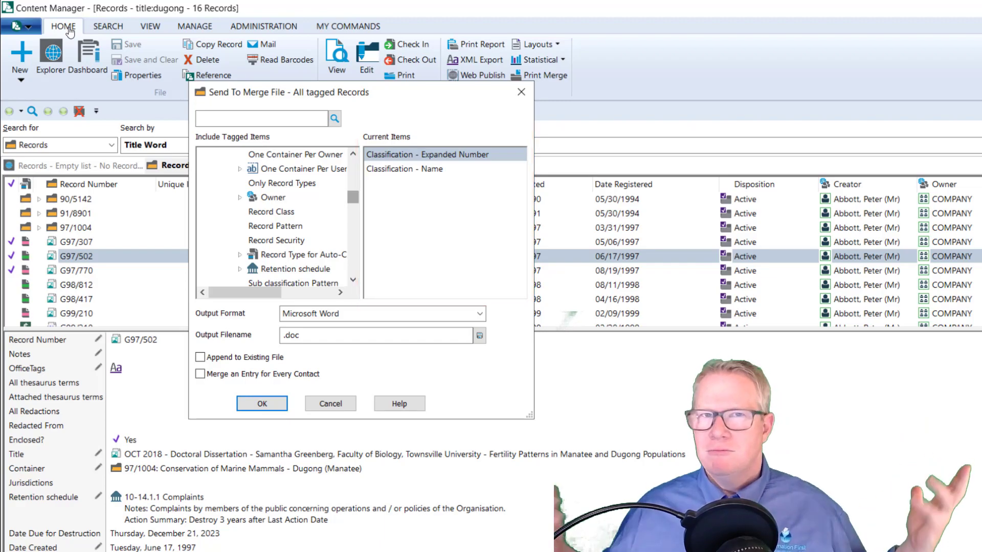
- Tick Retention schedule's Schedule Number in the Include Tagged Items tree
{"action": "scroll", "scroll_direction": "down", "scroll_amount": 3}
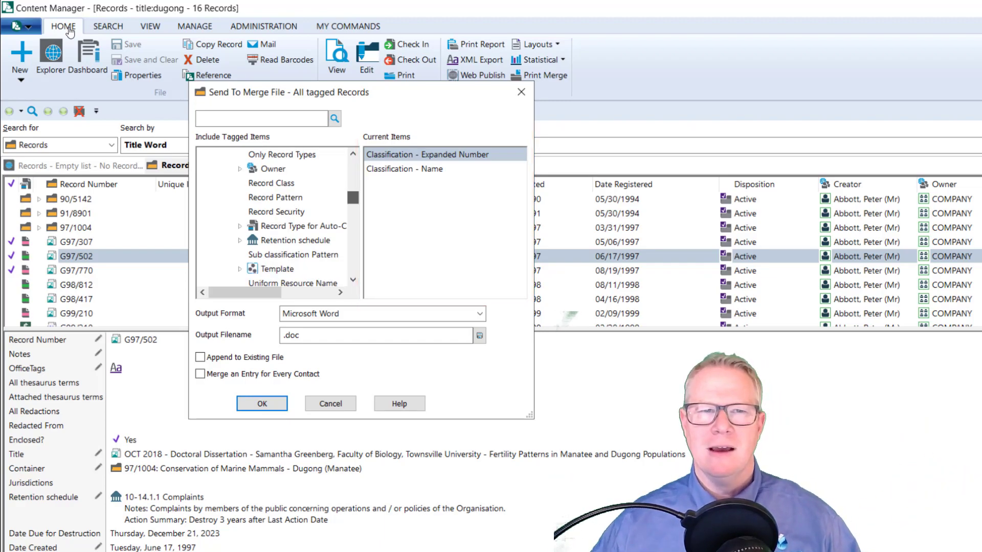
{"action": "scroll", "scroll_direction": "down", "scroll_amount": 3}
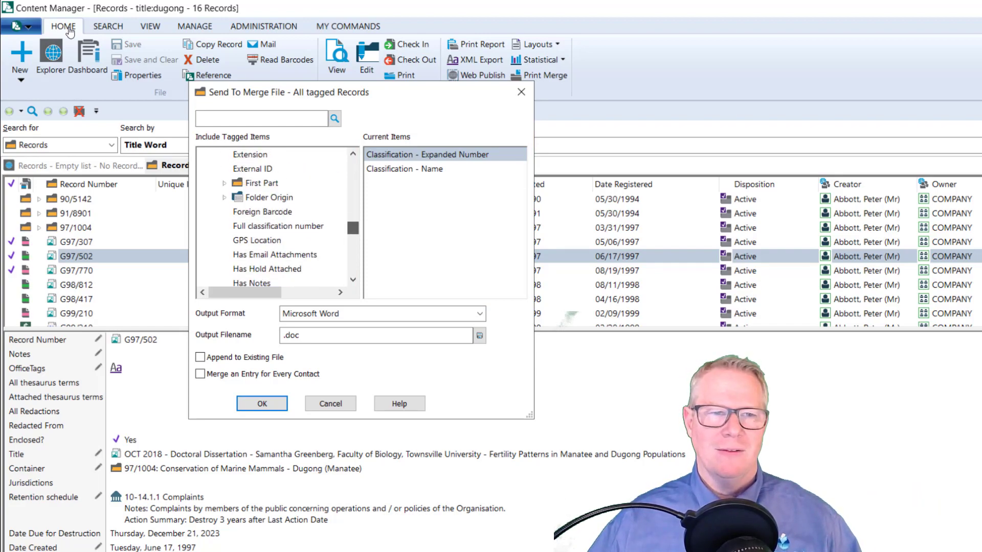
{"action": "scroll", "scroll_direction": "down", "scroll_amount": 3}
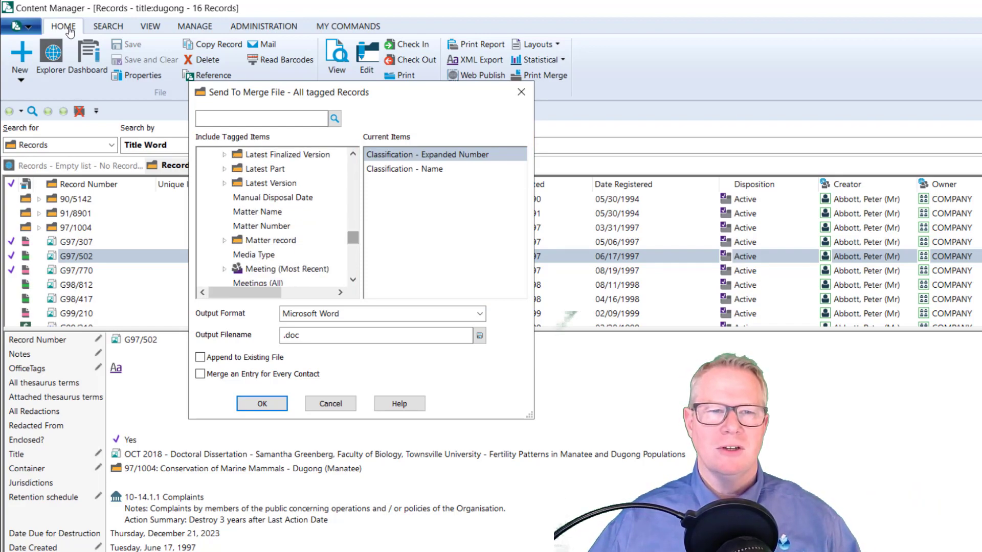
{"action": "scroll", "scroll_direction": "down", "scroll_amount": 3}
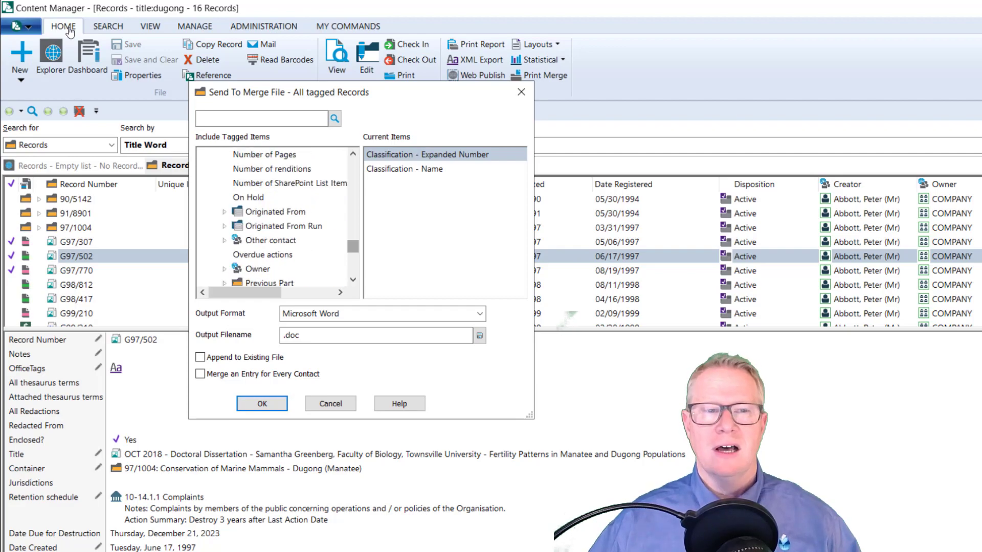
{"action": "scroll", "scroll_direction": "down", "scroll_amount": 3}
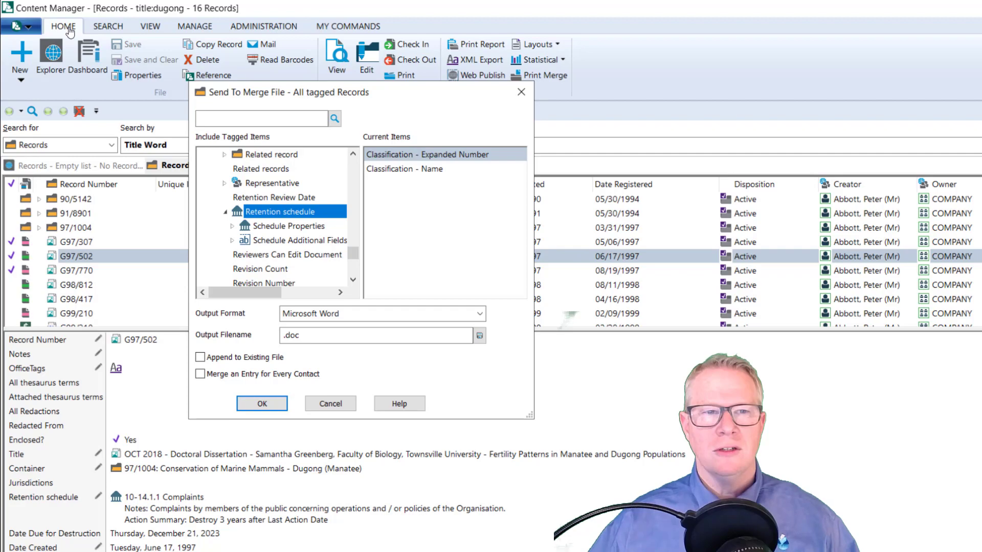
{"action": "scroll", "scroll_direction": "down", "scroll_amount": 3}
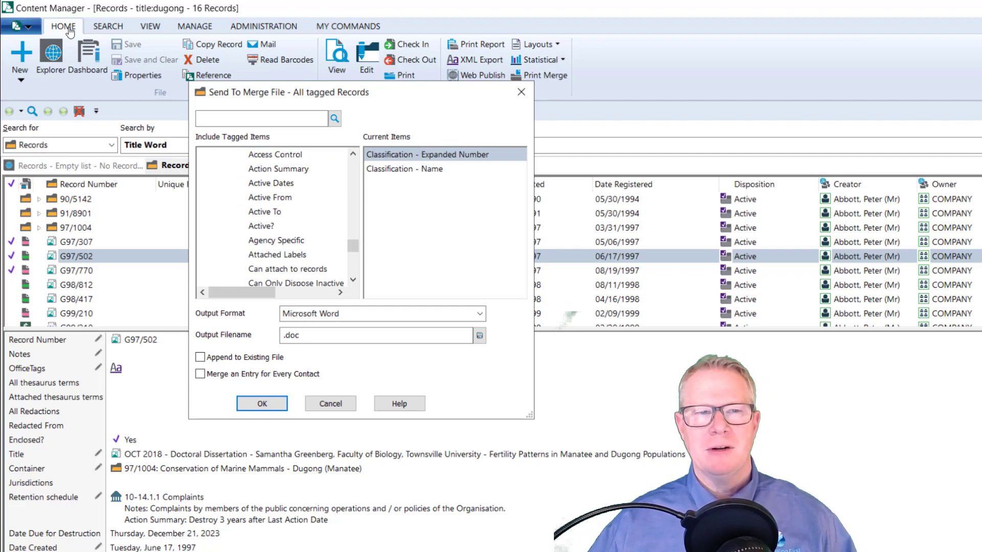
{"action": "scroll", "scroll_direction": "down", "scroll_amount": 3}
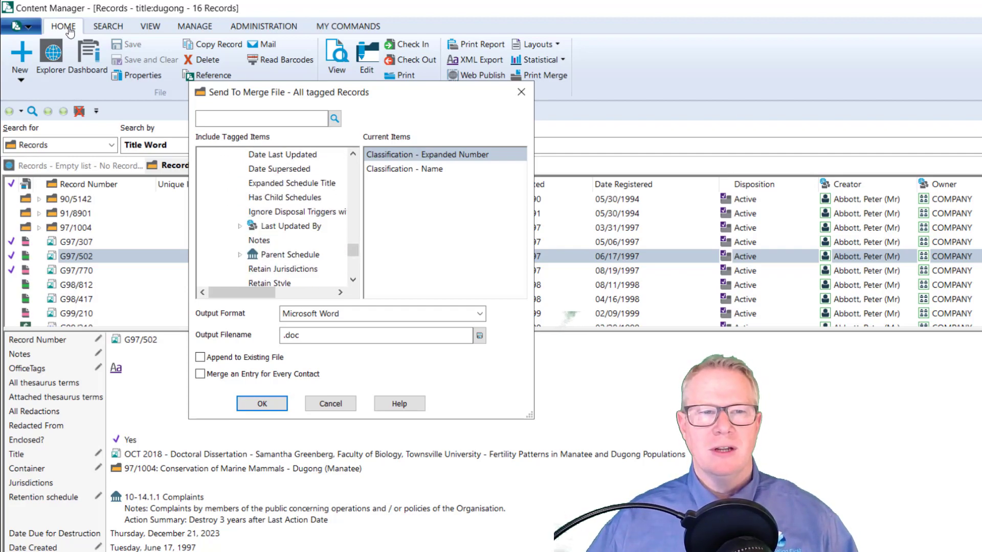
{"action": "scroll", "scroll_direction": "down", "scroll_amount": 3}
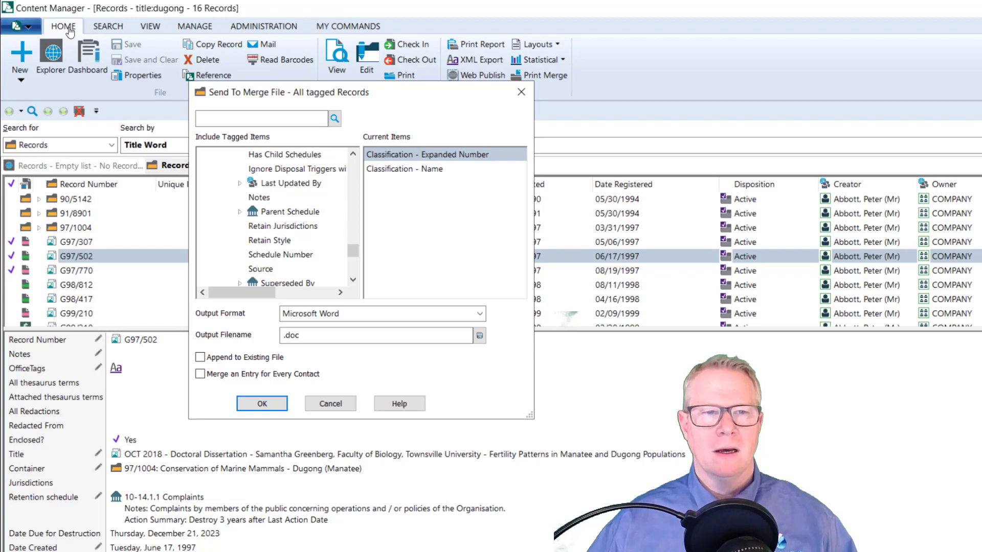
{"action": "scroll", "scroll_direction": "down", "scroll_amount": 3}
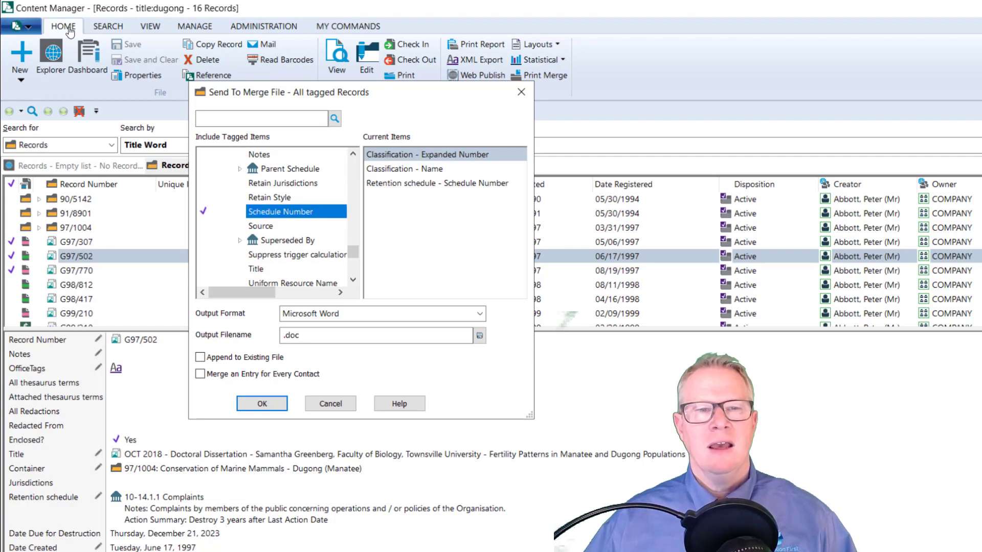
{"action": "scroll", "scroll_direction": "down", "scroll_amount": 3}
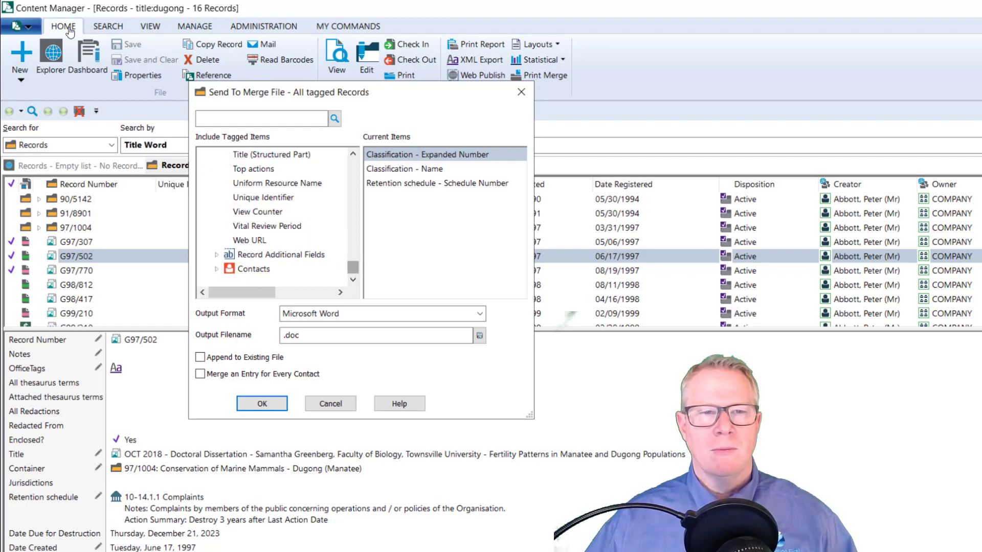
{"action": "scroll", "scroll_direction": "down", "scroll_amount": 3}
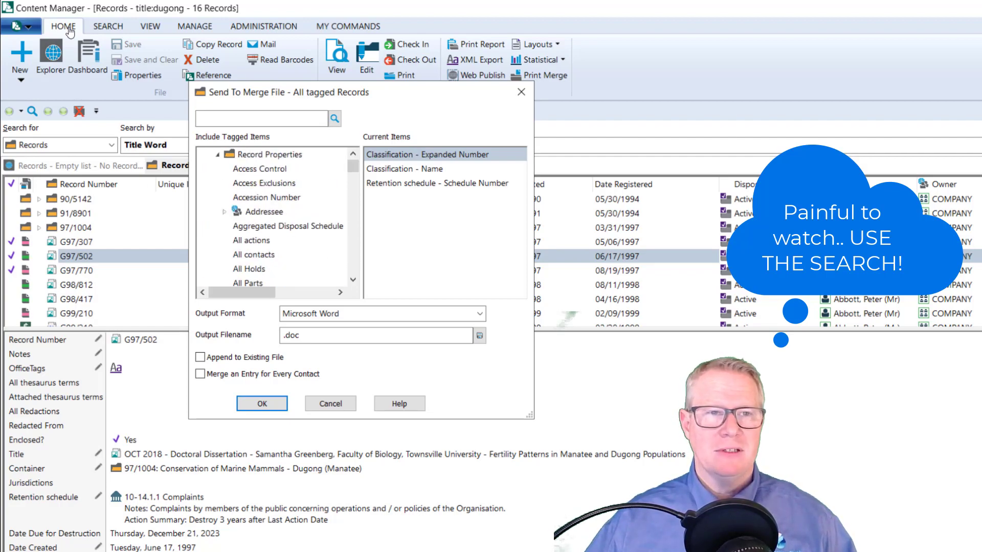
- Tick Title, Expanded Number, Has Notes and Notes, and produce the CM10Demo merge file
{"action": "left_click", "coordinate": [270, 154]}
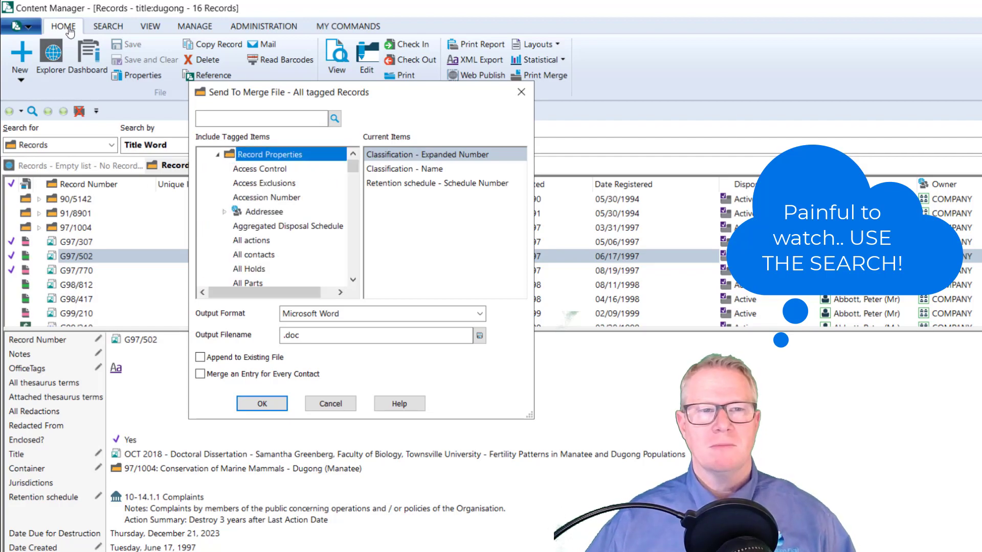
{"action": "scroll", "scroll_direction": "down", "scroll_amount": 3}
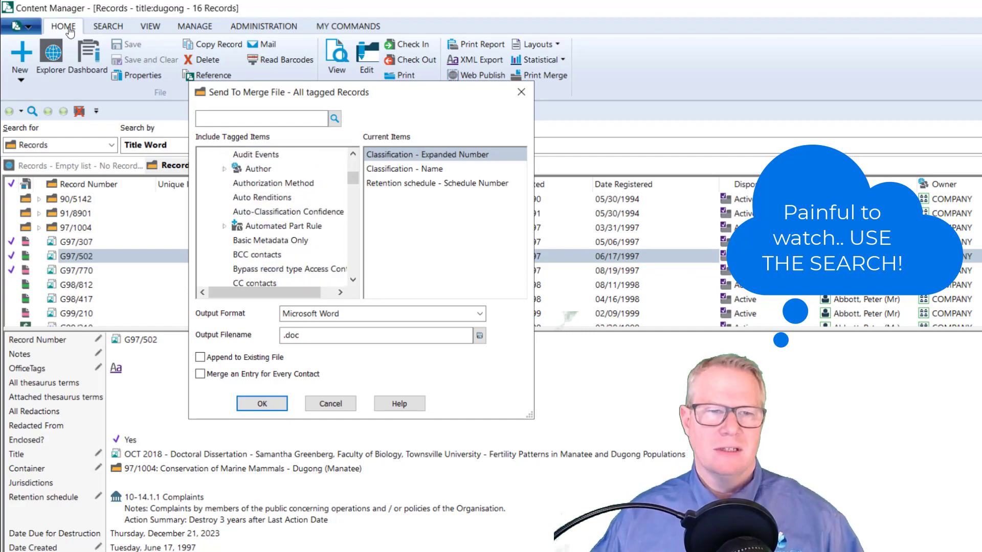
{"action": "scroll", "scroll_direction": "down", "scroll_amount": 3}
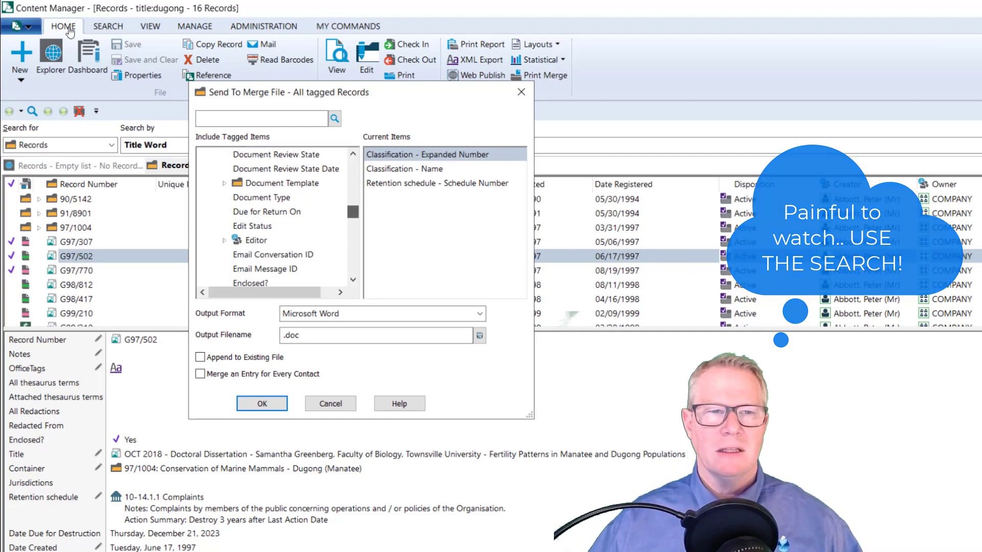
{"action": "scroll", "scroll_direction": "down", "scroll_amount": 3}
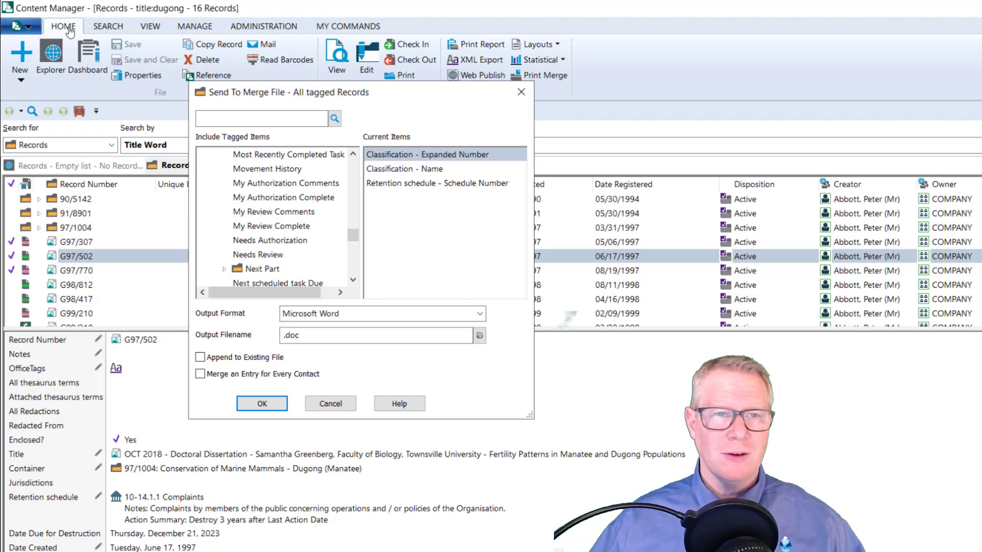
{"action": "type", "text": "ti"}
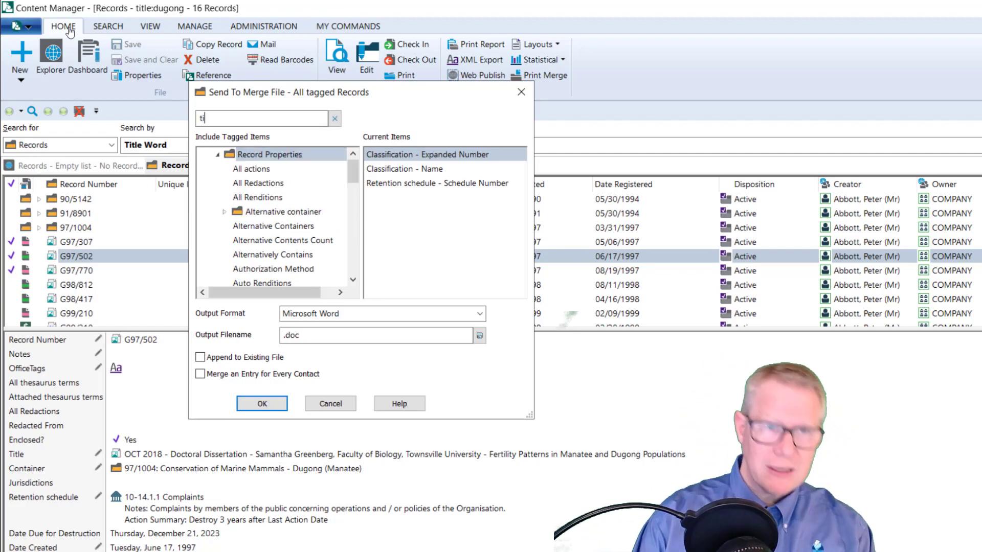
{"action": "type", "text": "tle"}
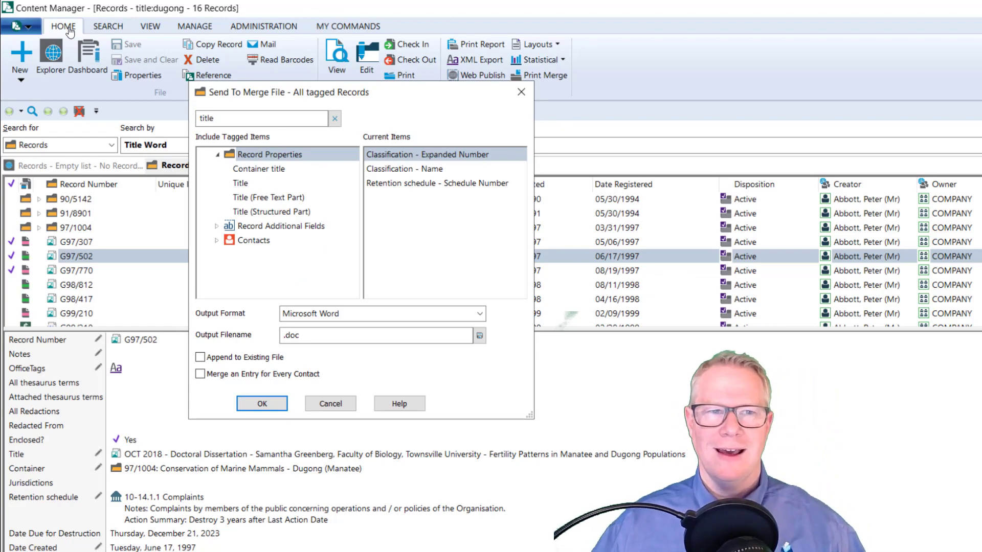
{"action": "left_click", "coordinate": [240, 183]}
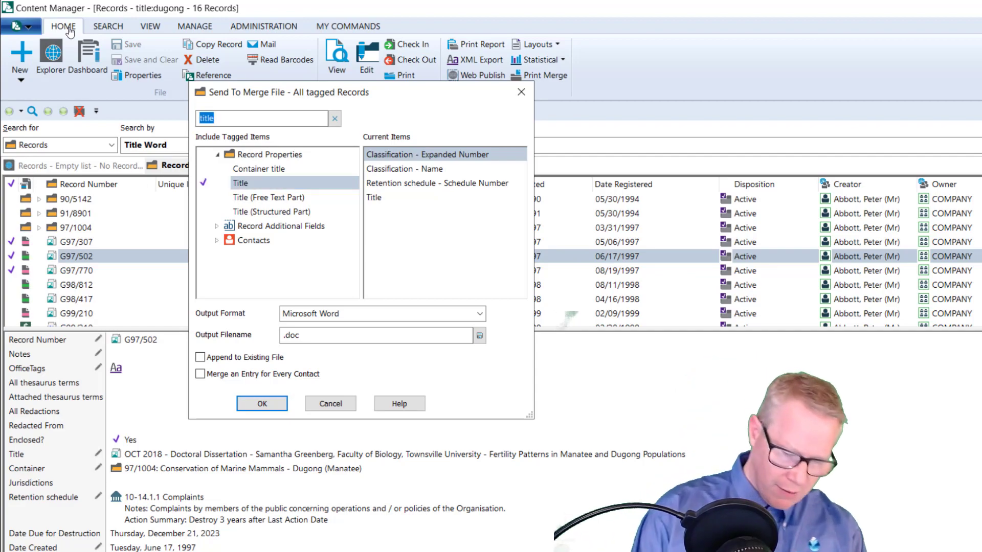
{"action": "type", "text": "number"}
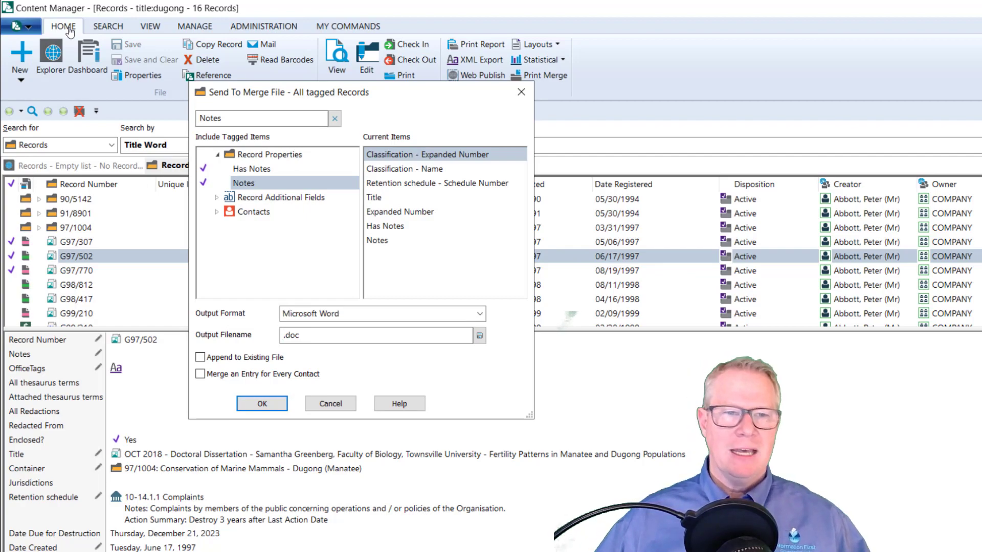
{"action": "type", "text": "CM10Dem"}
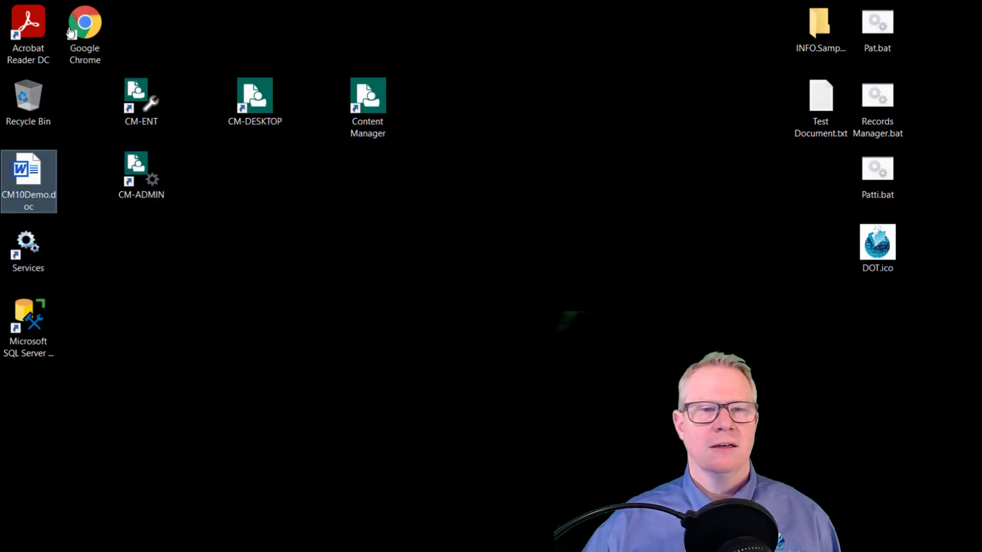
- Open CM10Demo.doc in Word, accepting the suggested text encoding
{"action": "double_click", "coordinate": [28, 180]}
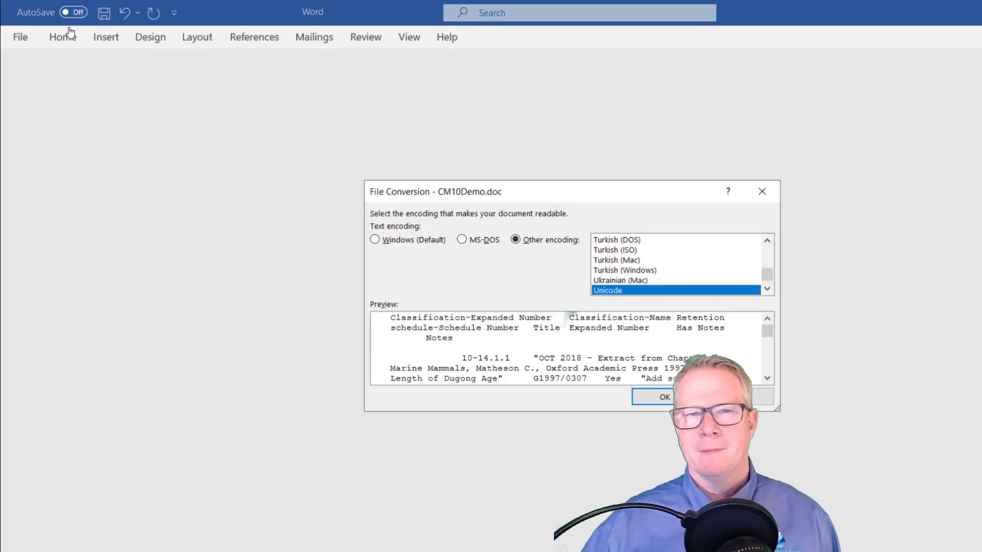
{"action": "left_click", "coordinate": [661, 397]}
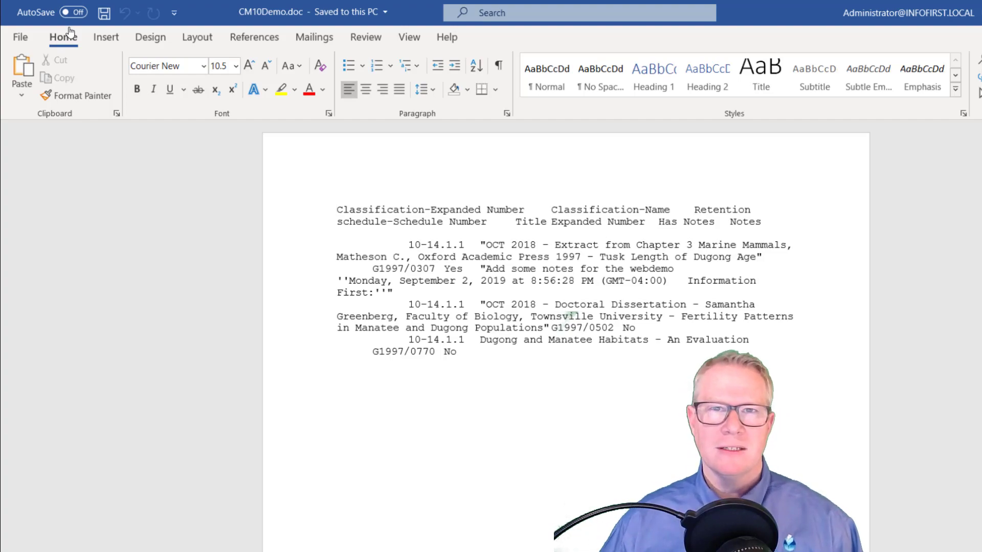
{"action": "left_click", "coordinate": [337, 209]}
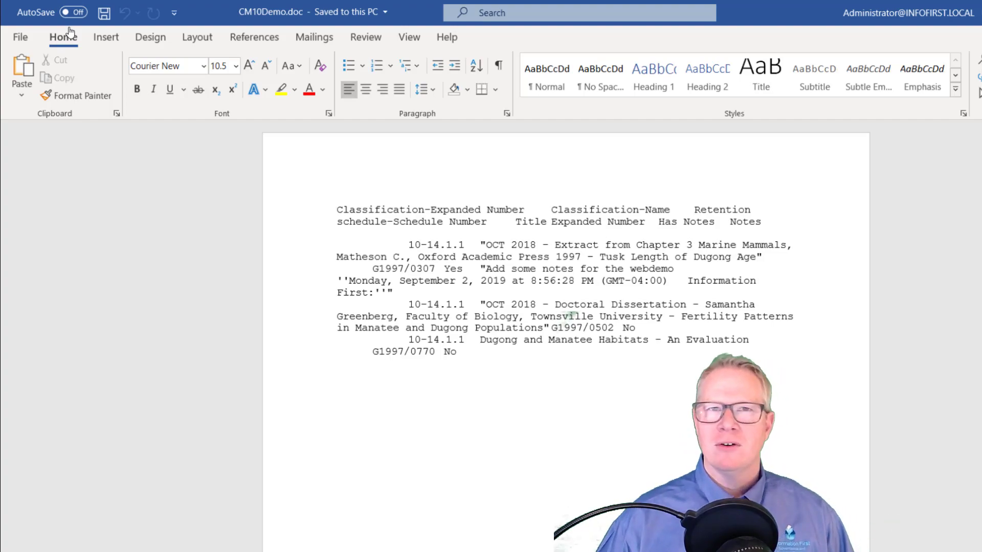
{"action": "left_click", "coordinate": [337, 209]}
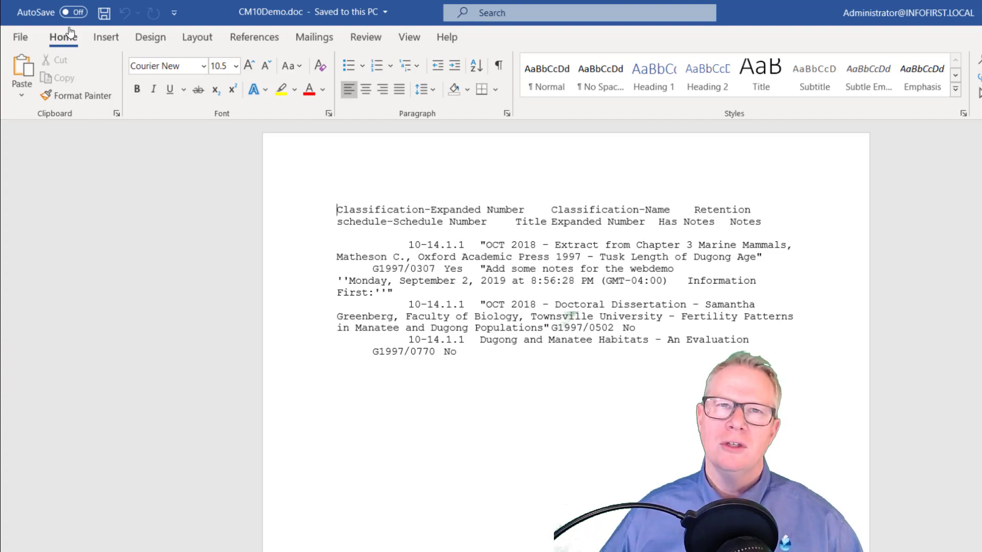